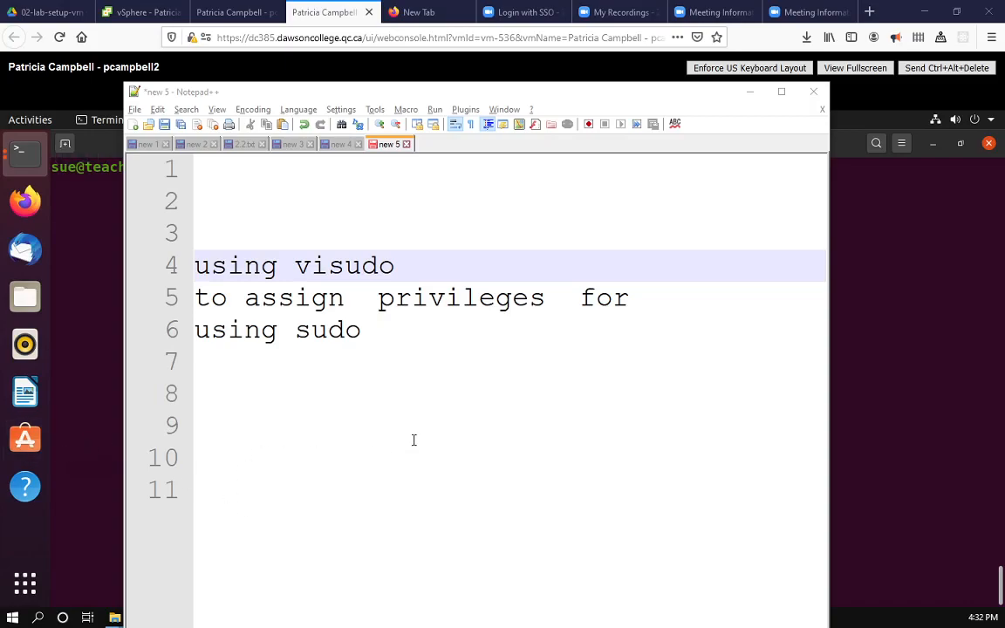
{"action": "mouse_move", "coordinate": [410, 381]}
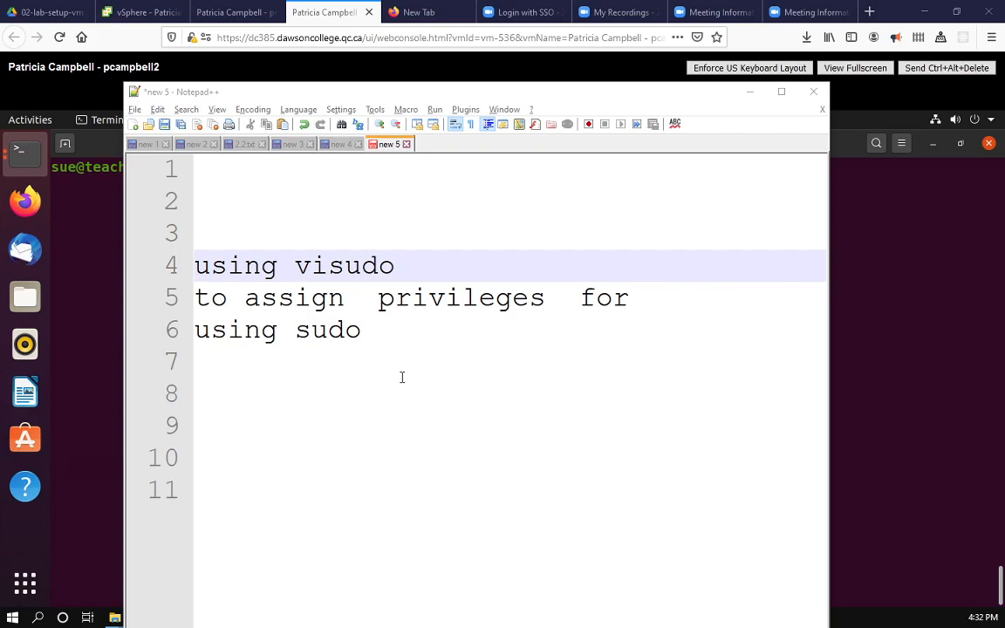
{"action": "mouse_move", "coordinate": [349, 382]}
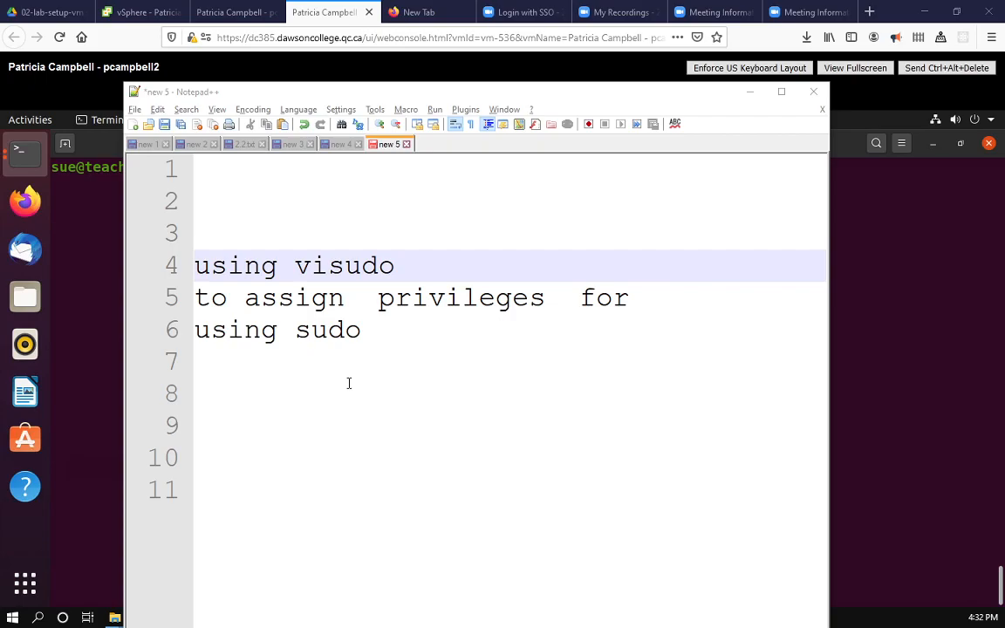
{"action": "mouse_move", "coordinate": [396, 373]}
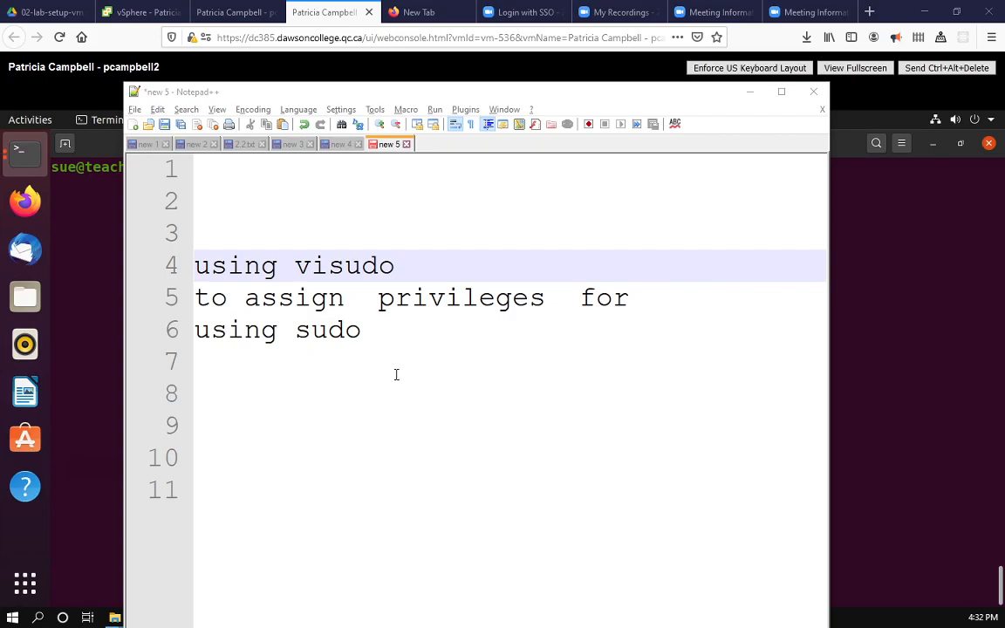
{"action": "mouse_move", "coordinate": [269, 356]}
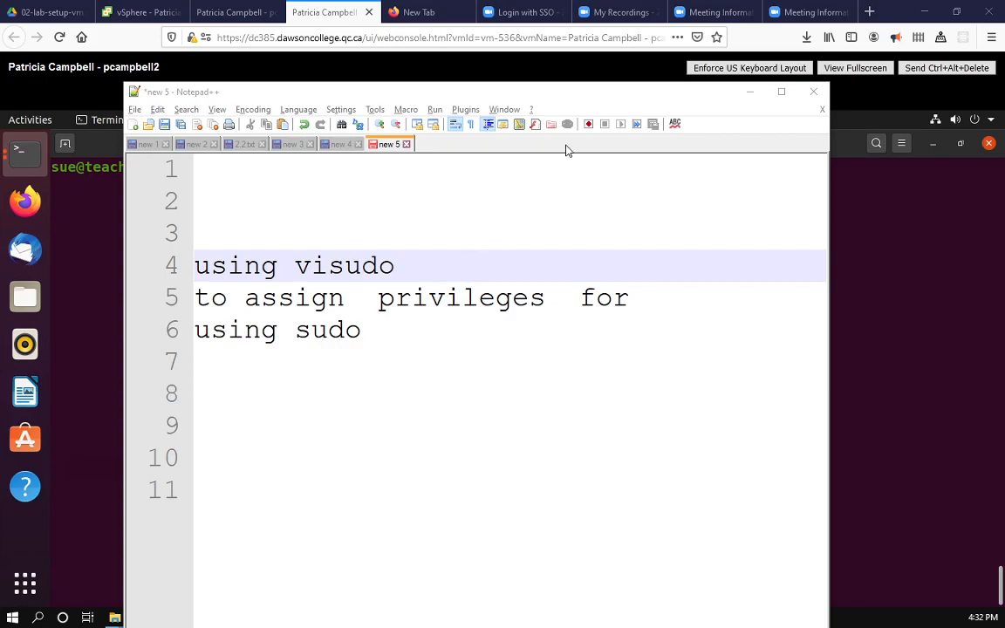
As a regular user, try listing /etc/sudoers and get Permission denied.
{"action": "left_click", "coordinate": [813, 91]}
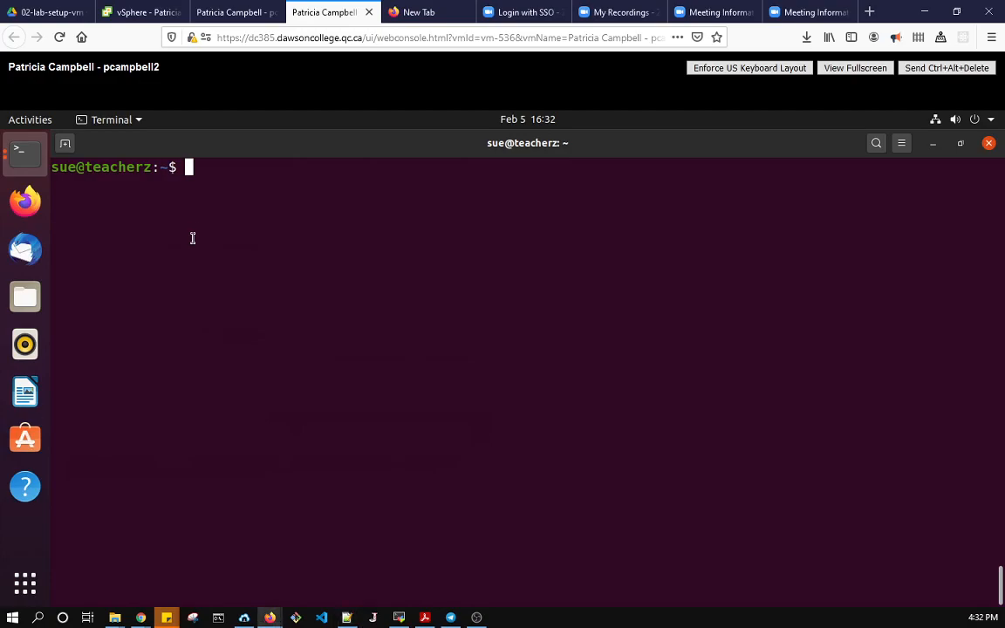
{"action": "type", "text": "ls"}
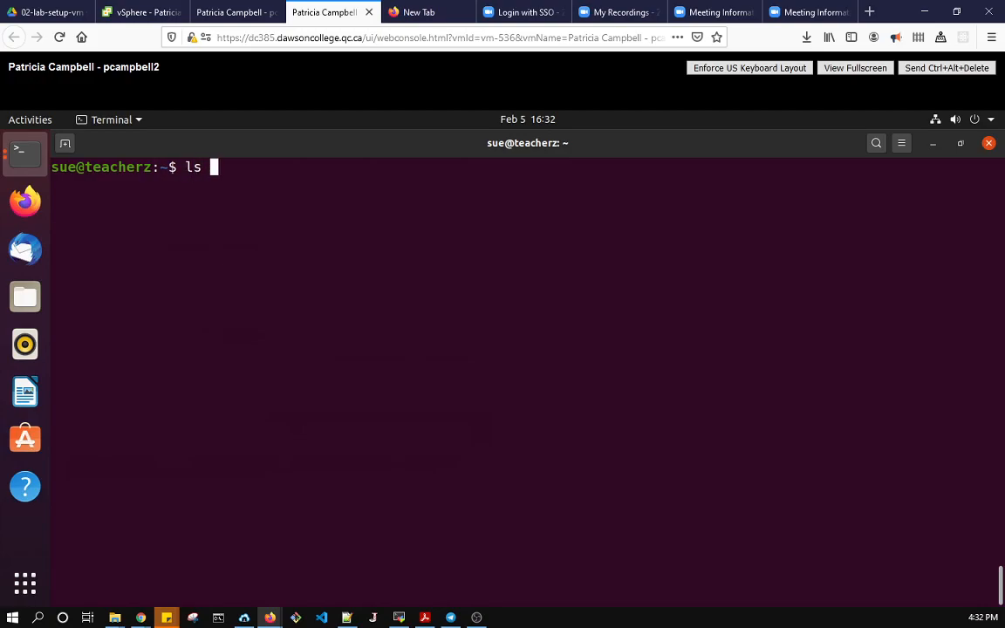
{"action": "type", "text": "e"}
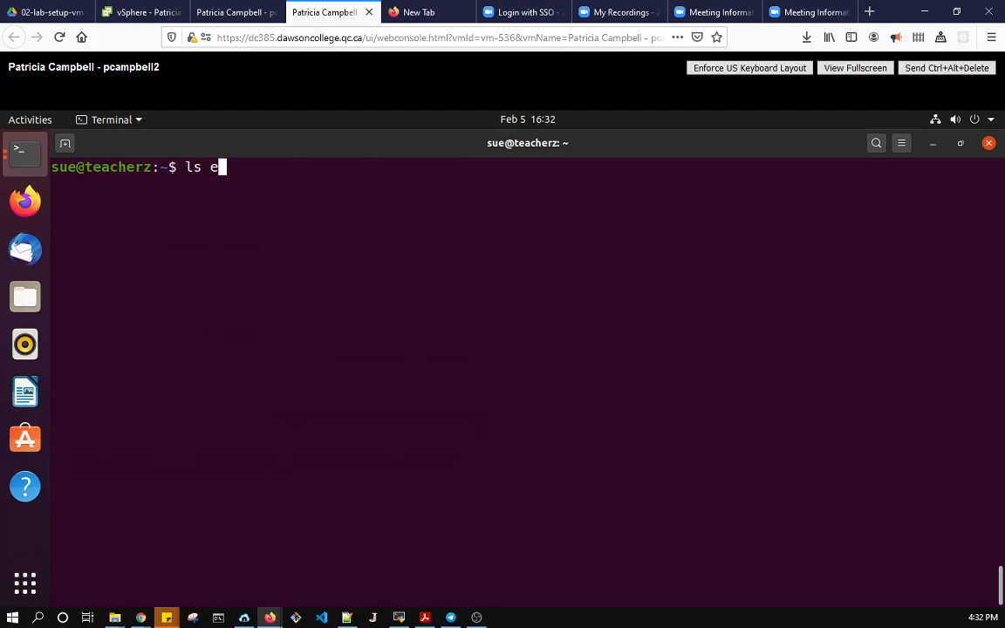
{"action": "type", "text": "/etc"}
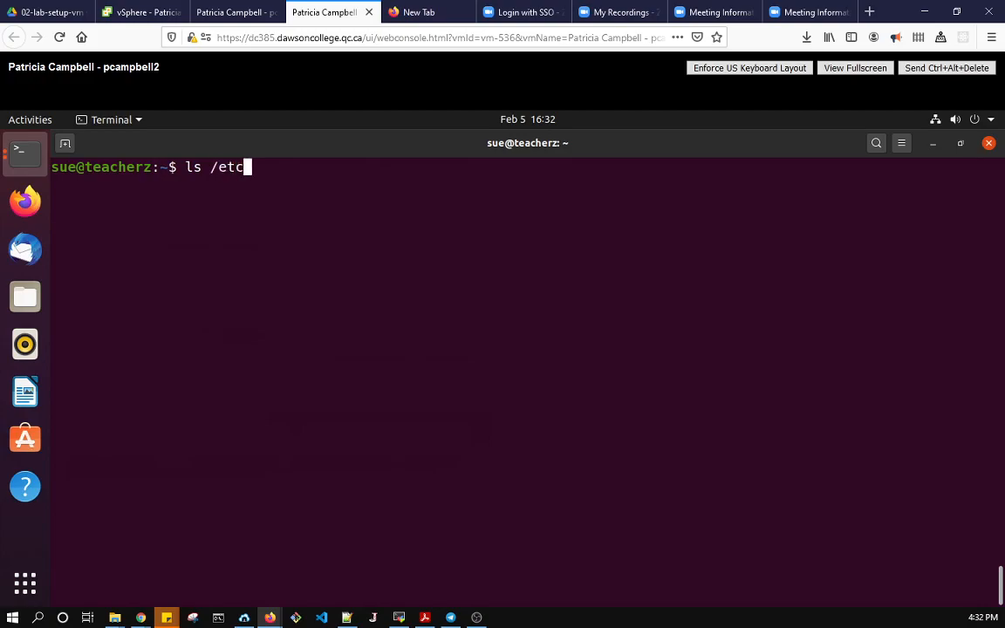
{"action": "type", "text": "/sudoers"}
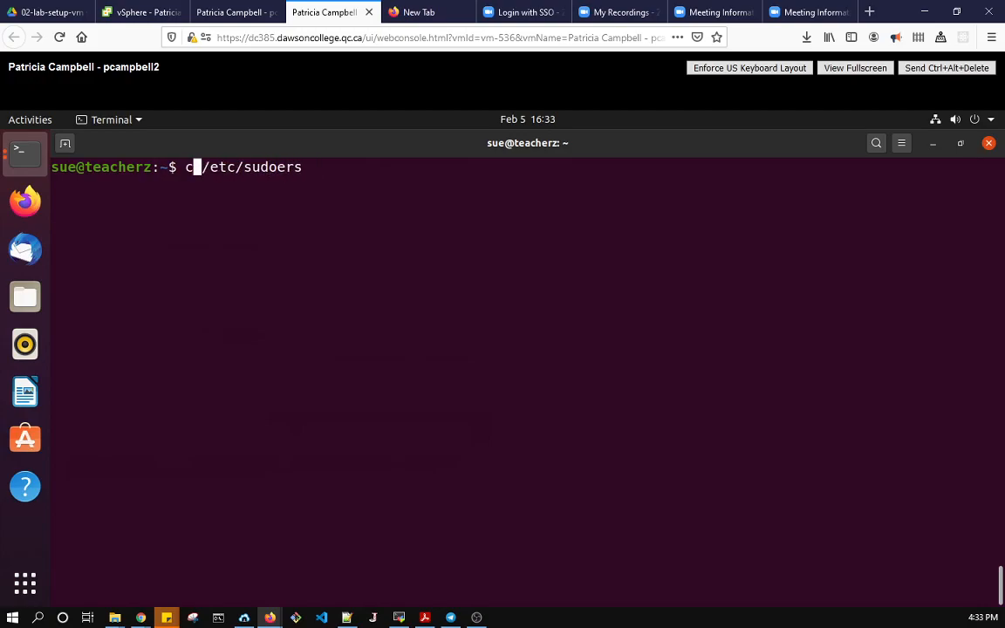
{"action": "type", "text": "at "}
{"action": "key", "text": "Return"}
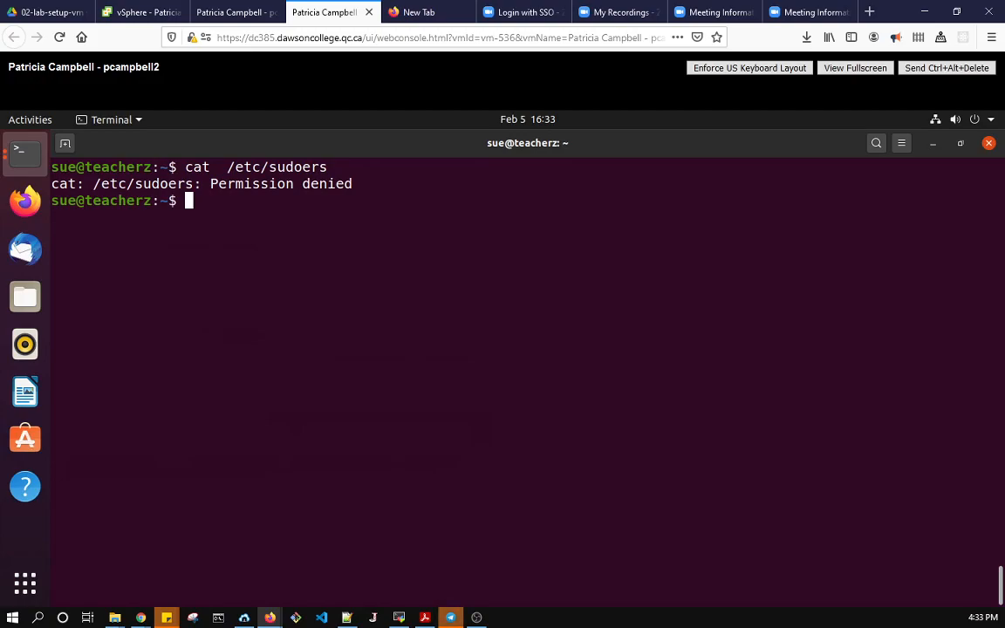
Try plain visudo, refused, then enter 'sudo visudo' at the prompt.
{"action": "type", "text": "vi"}
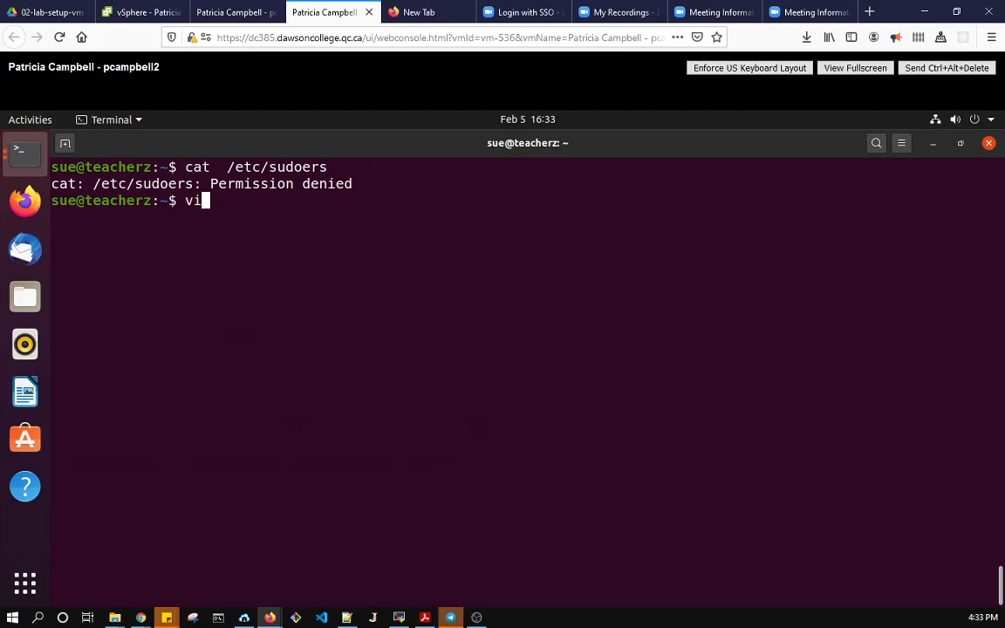
{"action": "type", "text": "sudo"}
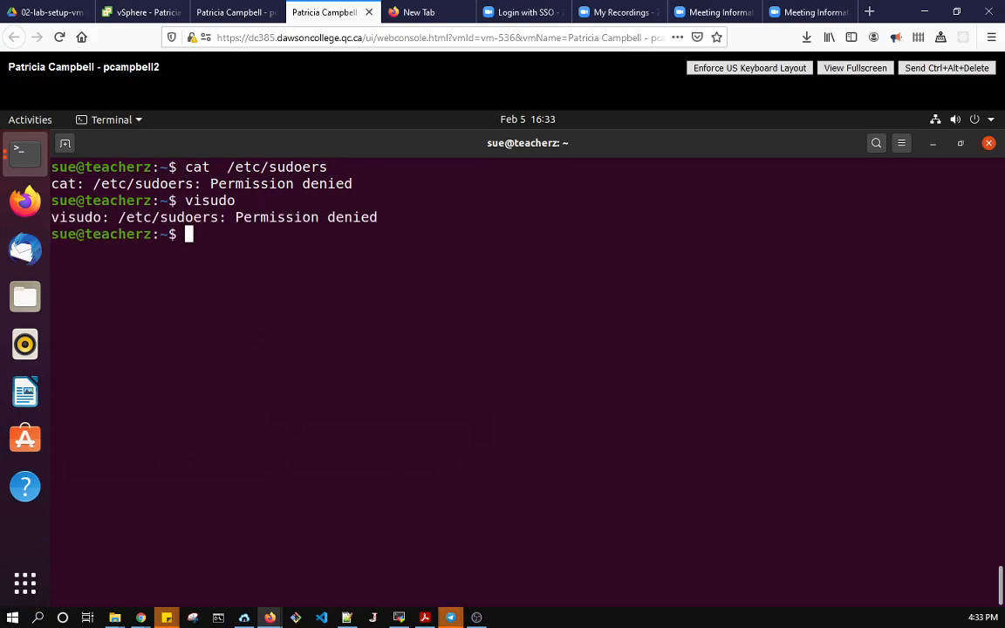
{"action": "type", "text": "su visudo"}
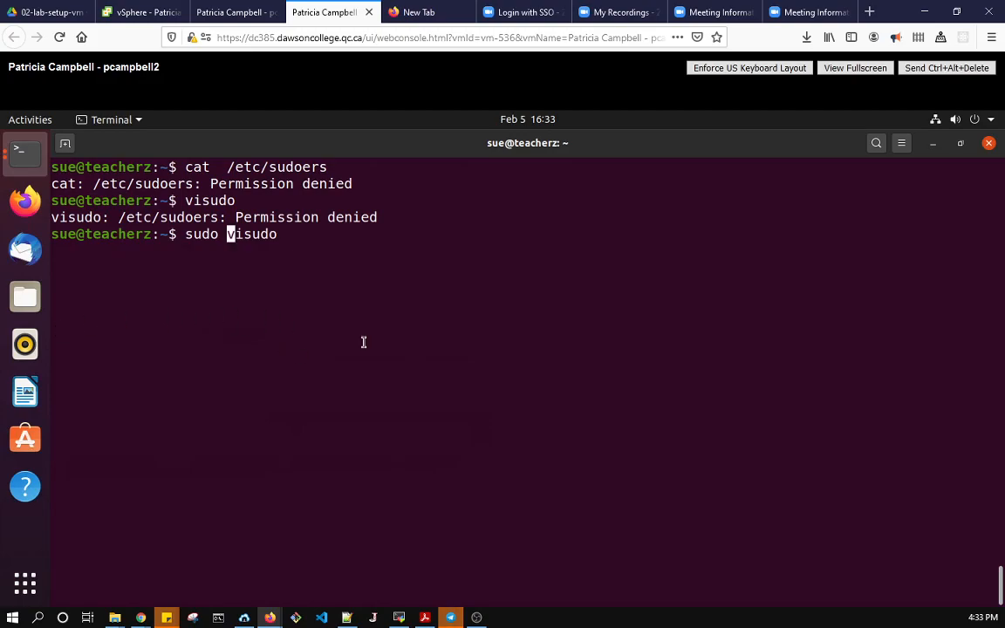
{"action": "mouse_move", "coordinate": [342, 351]}
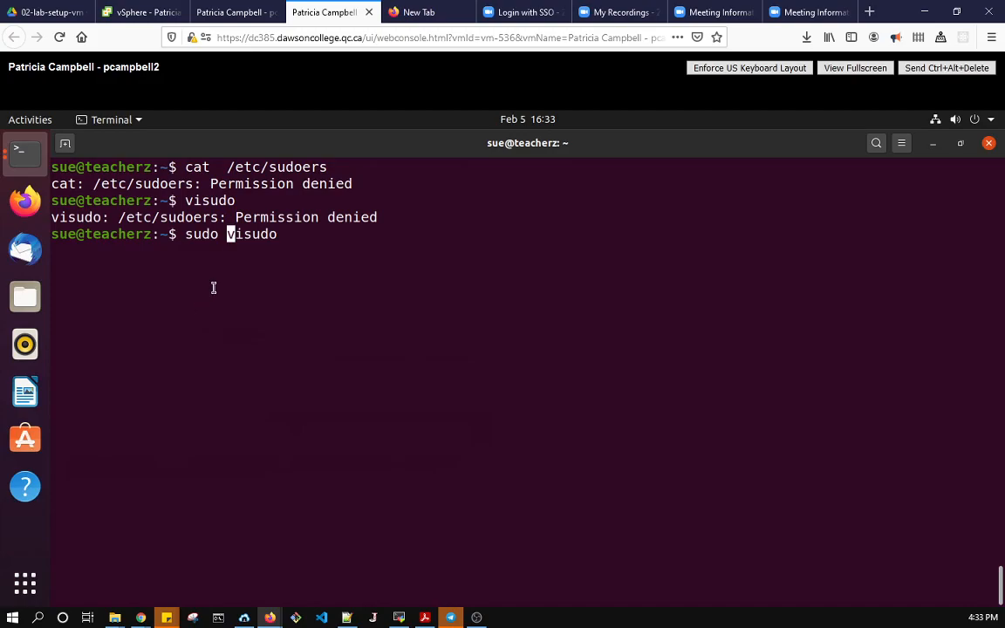
{"action": "mouse_move", "coordinate": [548, 272]}
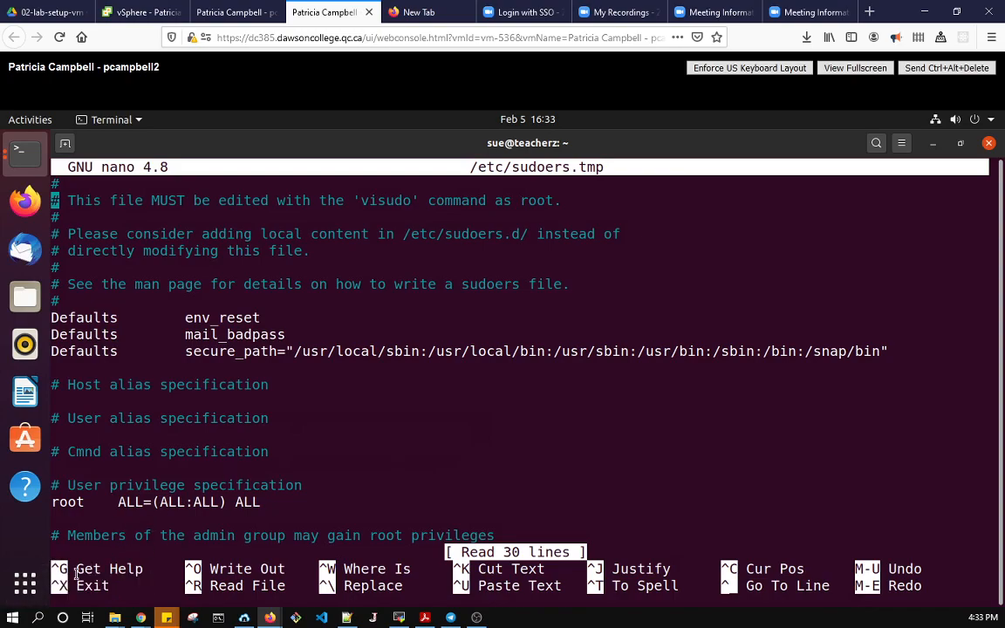
{"action": "mouse_move", "coordinate": [436, 567]}
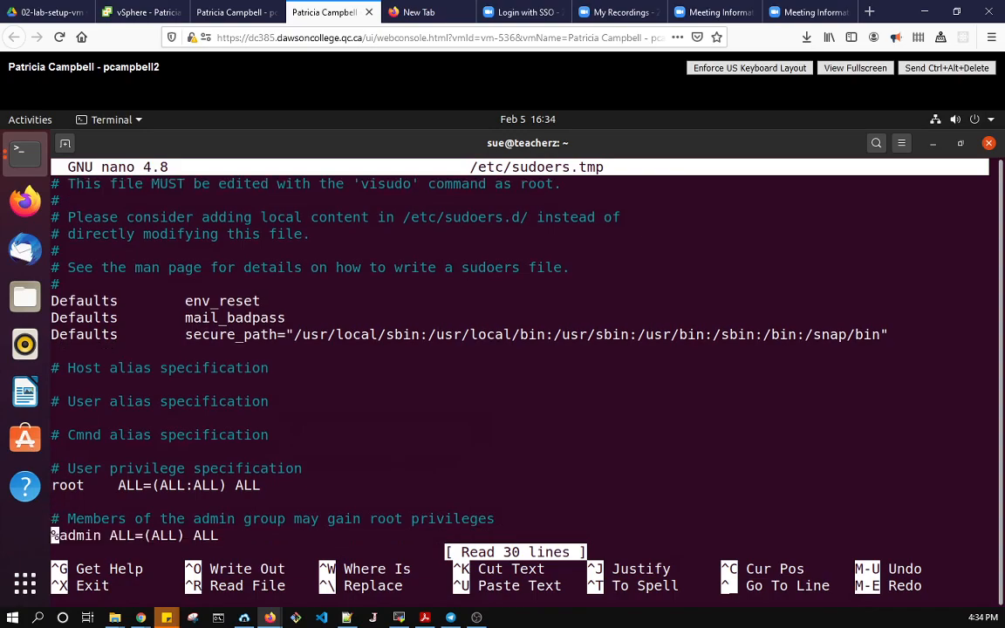
Scroll the sudoers file down to the admin and sudo group rules.
{"action": "scroll", "scroll_direction": "down", "scroll_amount": 3}
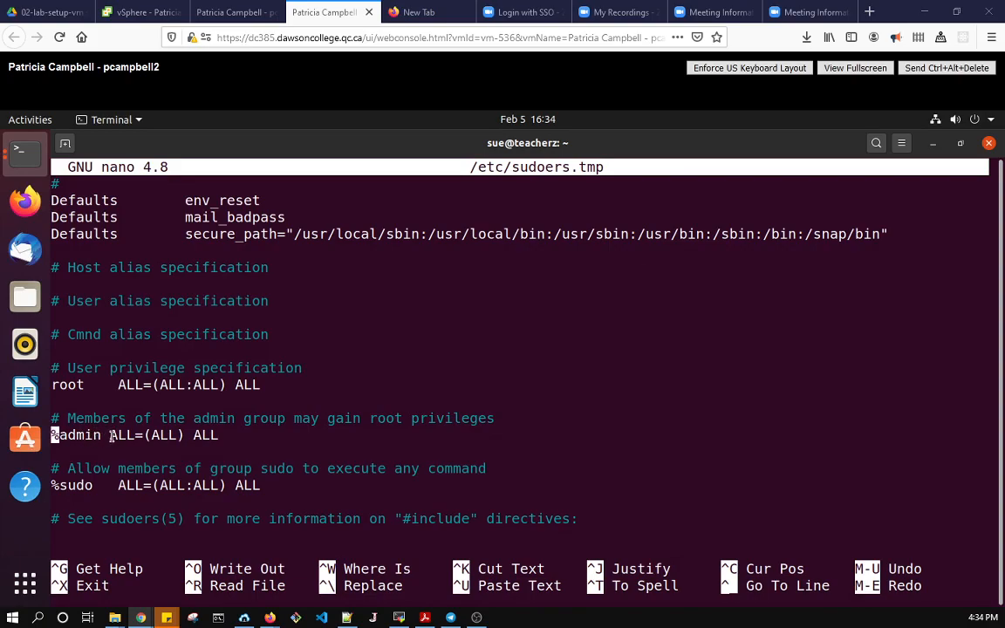
{"action": "double_click", "coordinate": [120, 434]}
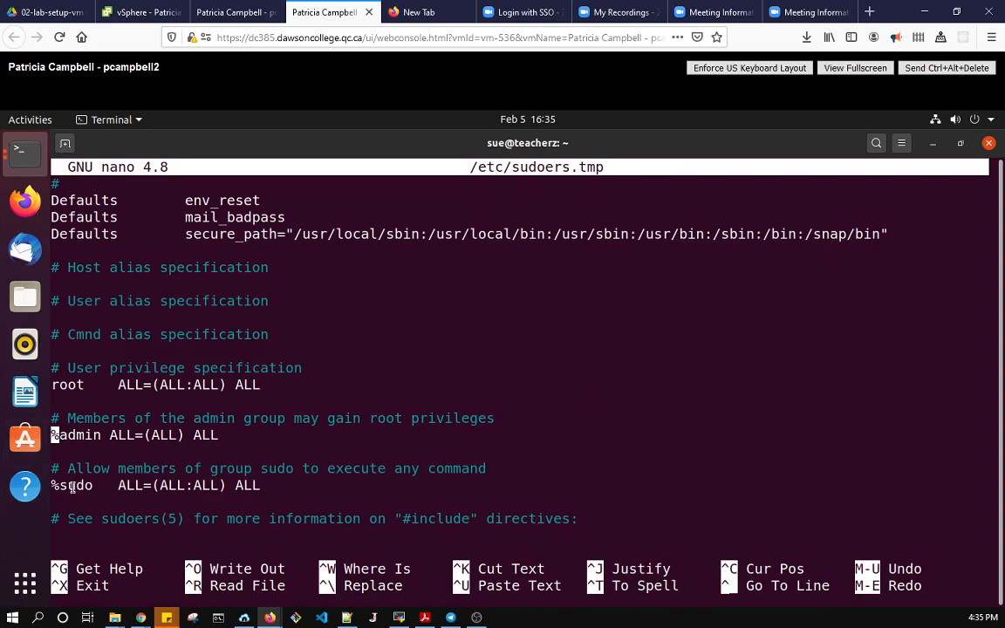
{"action": "double_click", "coordinate": [79, 485]}
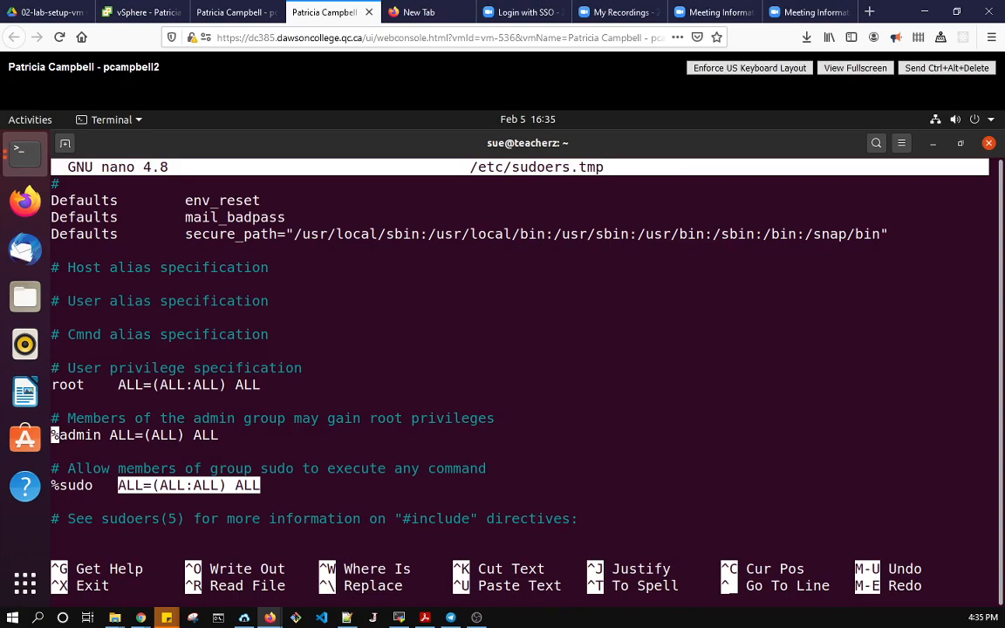
{"action": "mouse_move", "coordinate": [24, 391]}
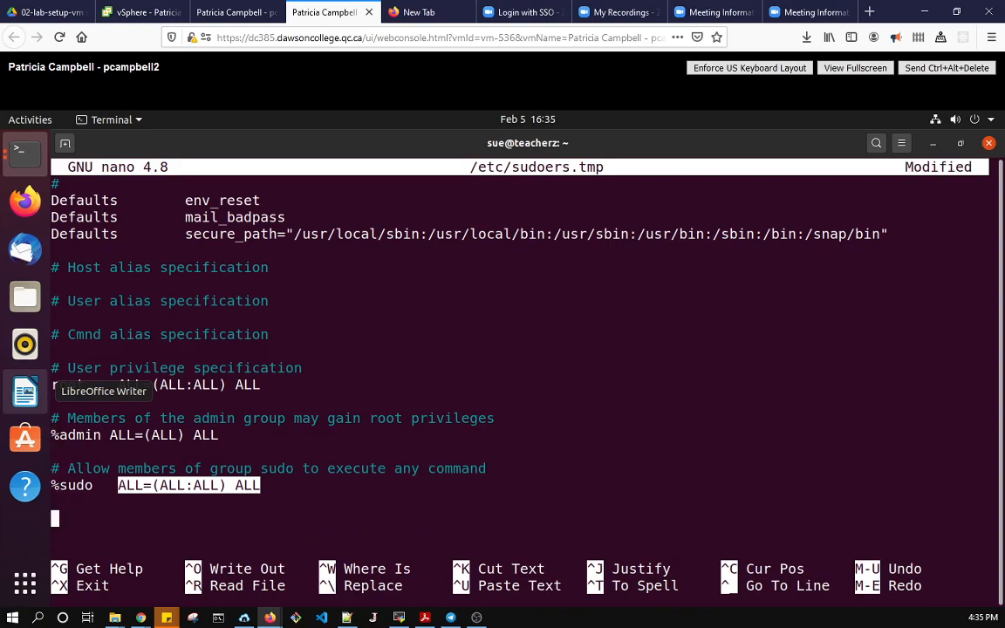
Start a new sudoers rule 'max ALL=(ALL)' for user max.
{"action": "type", "text": "ma"}
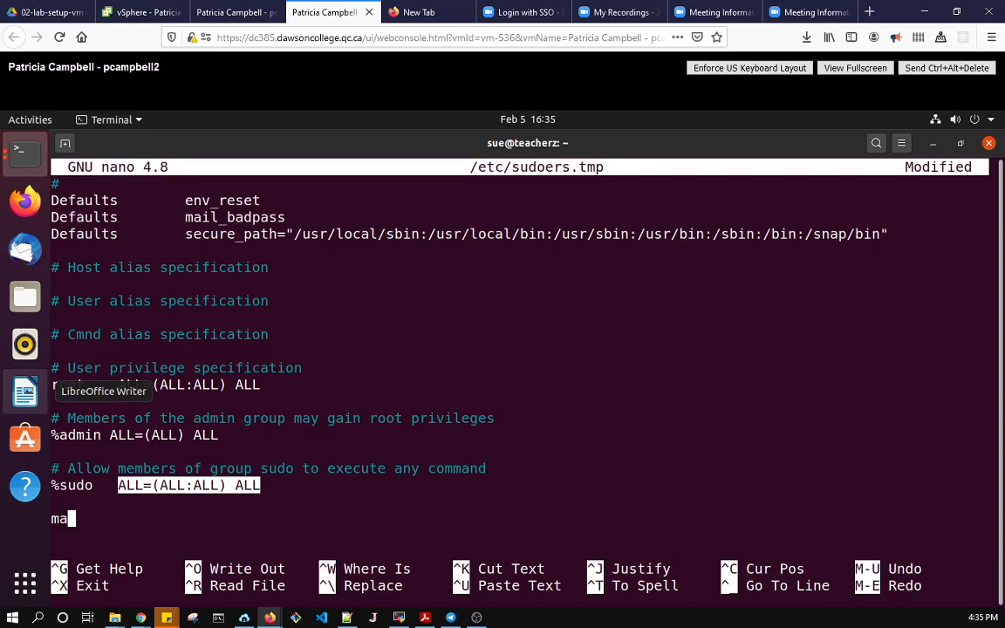
{"action": "type", "text": "x"}
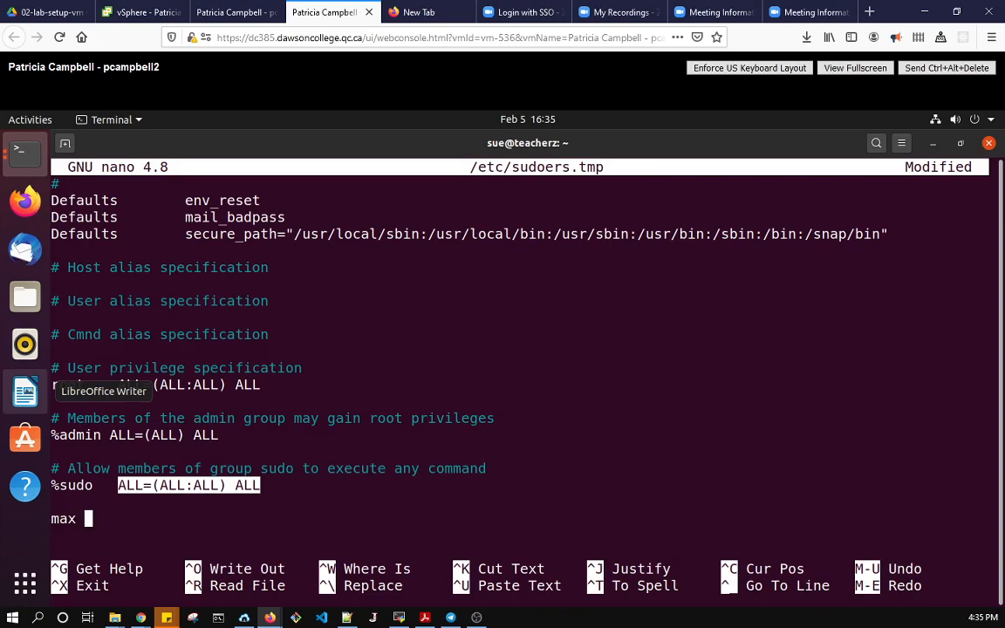
{"action": "type", "text": "ALL"}
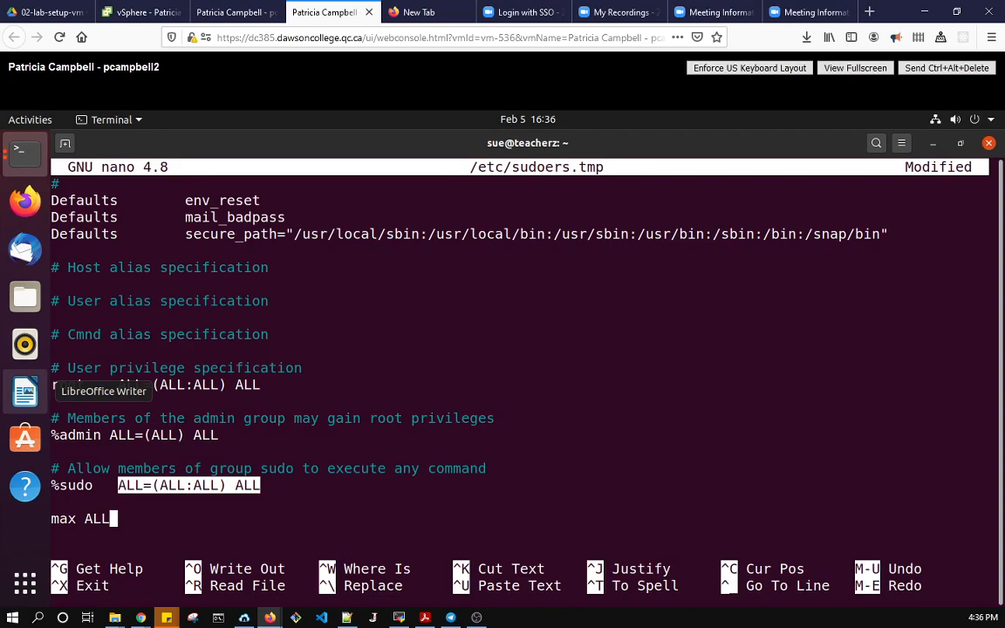
{"action": "type", "text": "="}
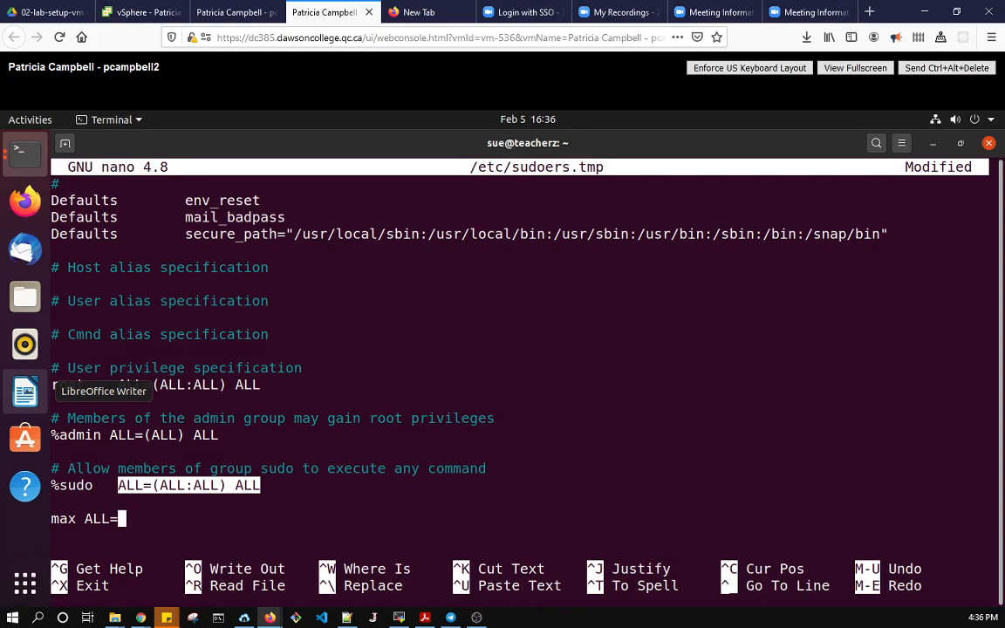
{"action": "type", "text": "(ALL"}
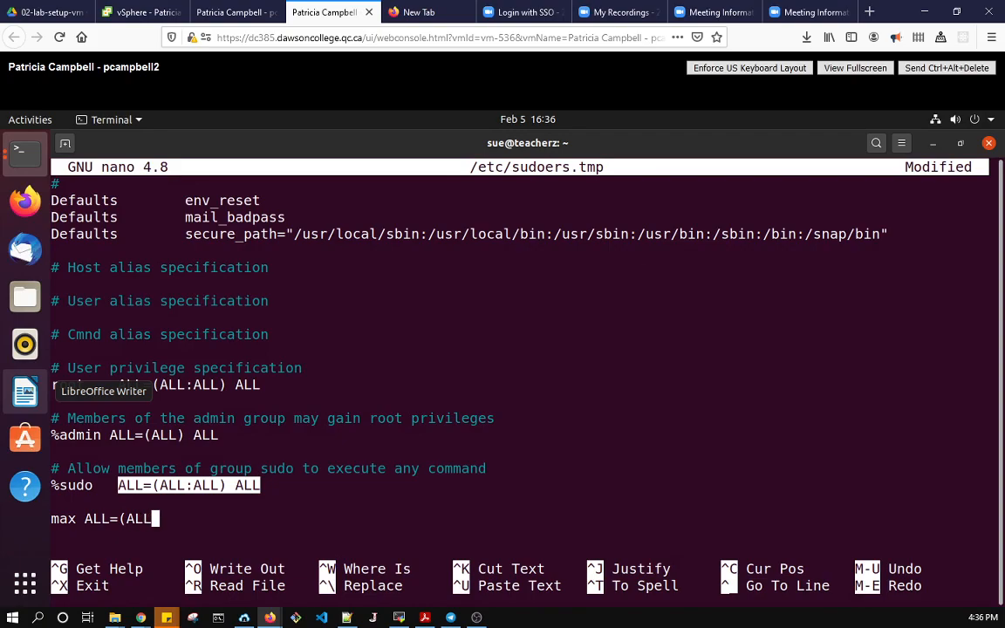
{"action": "type", "text": ")"}
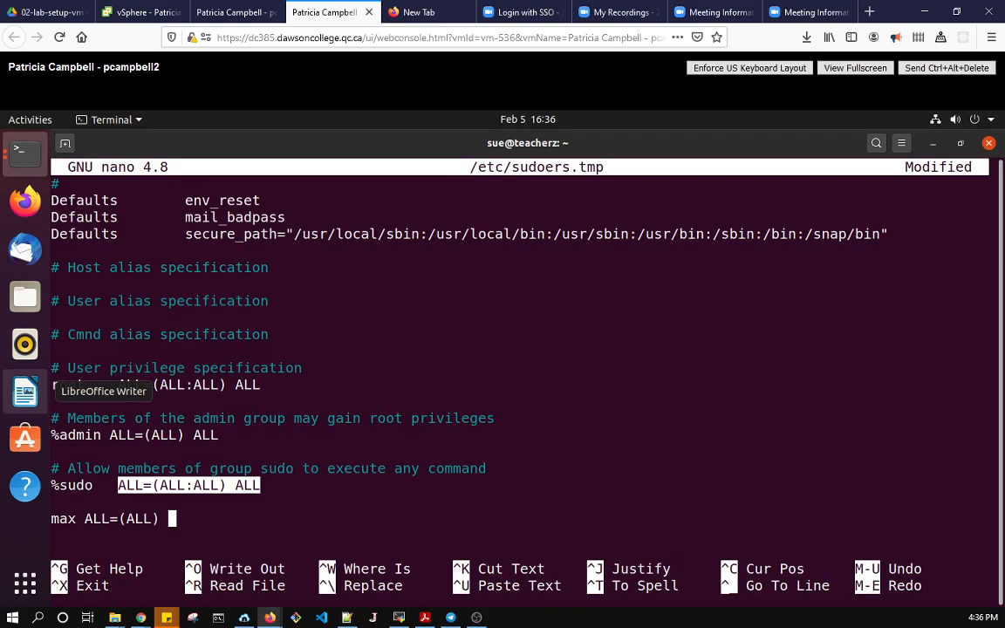
Complete the rule with 'tail -f /var/log/auth.log' and save the file.
{"action": "type", "text": "tail"}
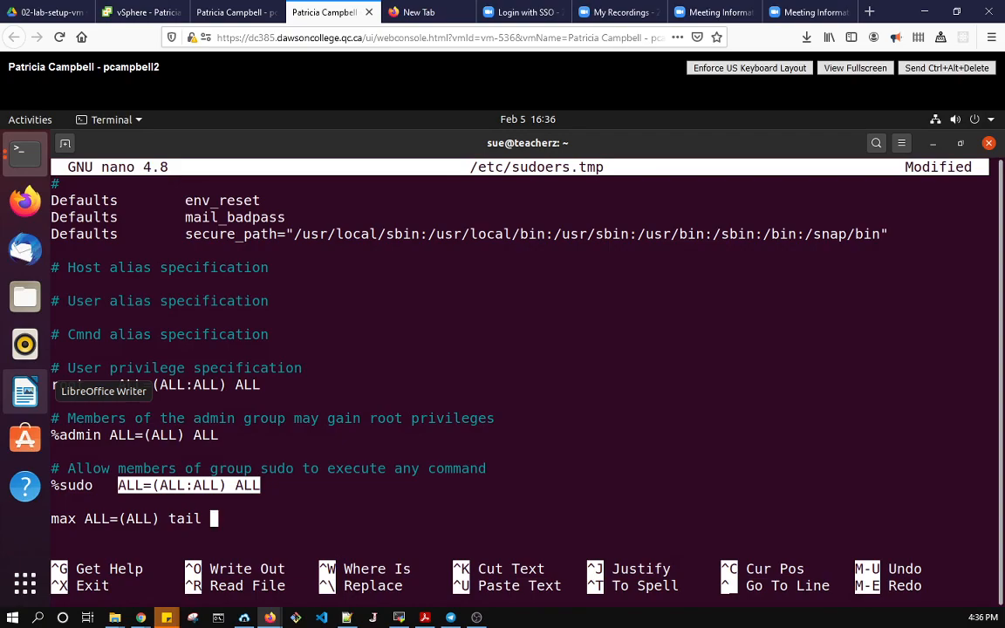
{"action": "type", "text": "-f"}
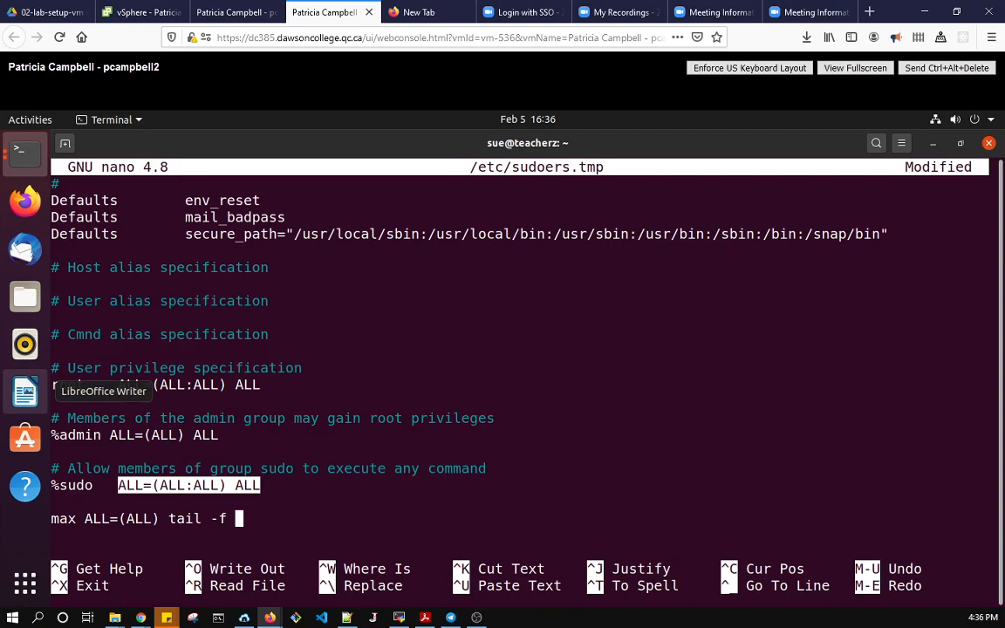
{"action": "type", "text": "/var/l;o"}
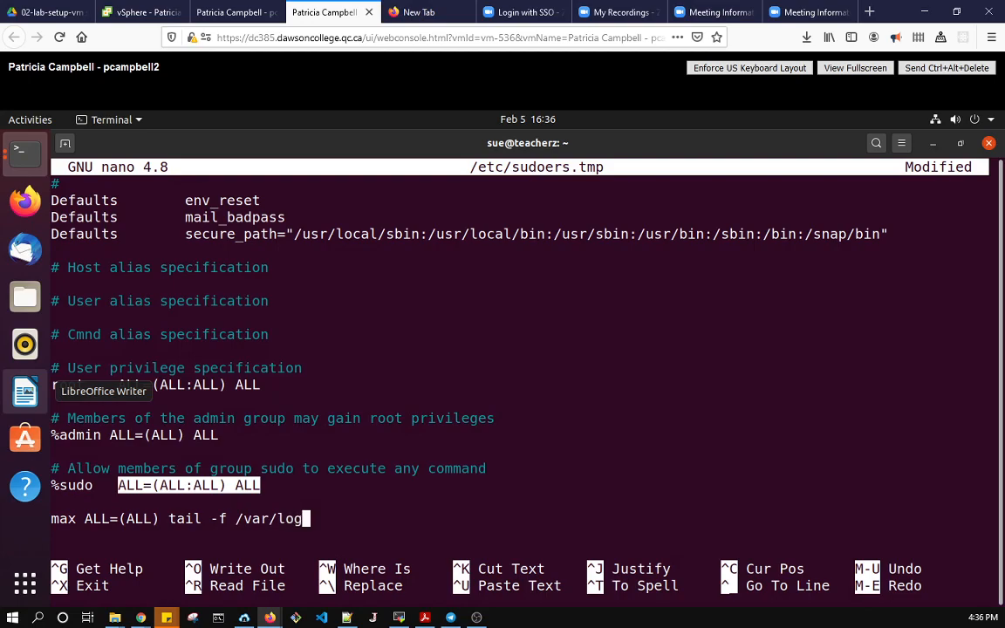
{"action": "type", "text": "/auth.log"}
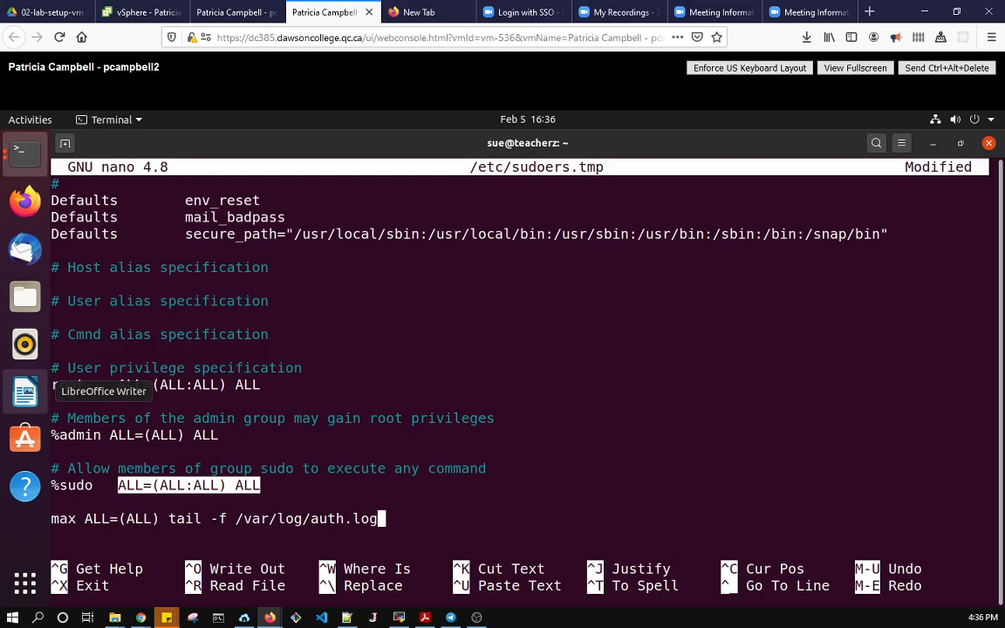
{"action": "key", "text": "ctrl+o"}
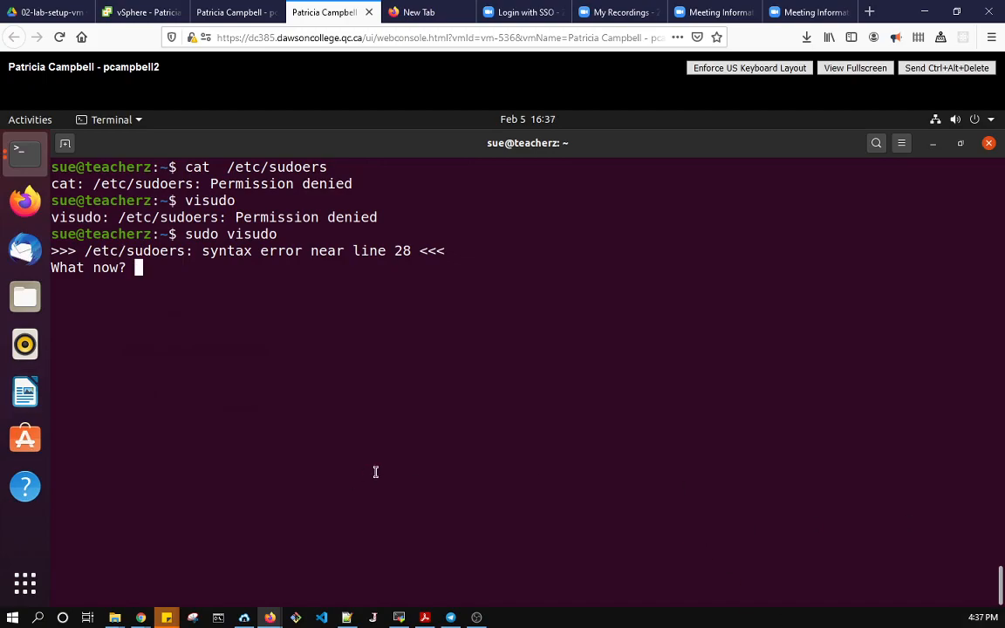
{"action": "mouse_move", "coordinate": [258, 282]}
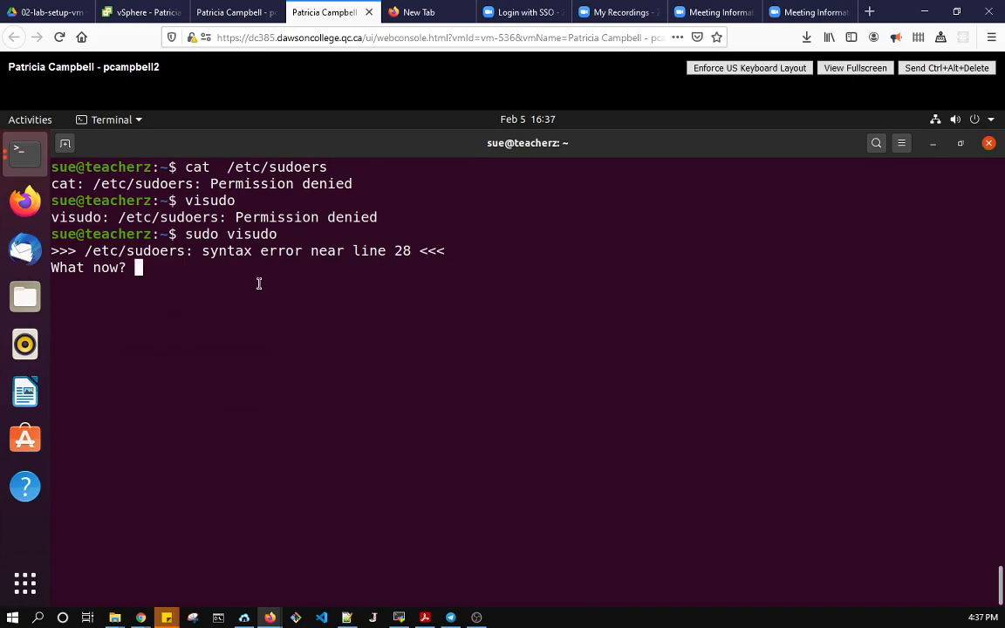
{"action": "mouse_move", "coordinate": [258, 287]}
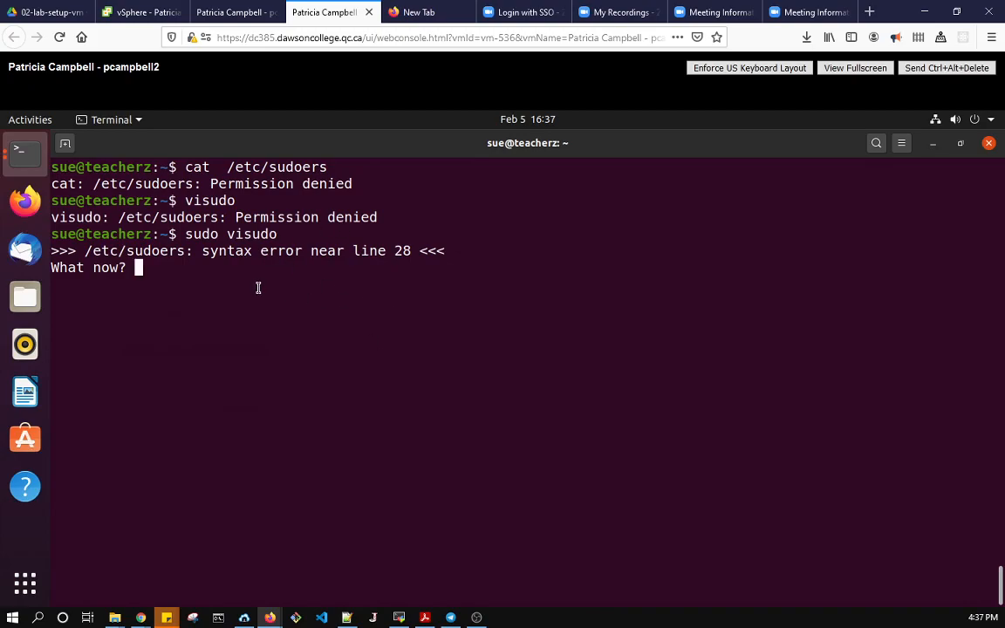
{"action": "mouse_move", "coordinate": [263, 281]}
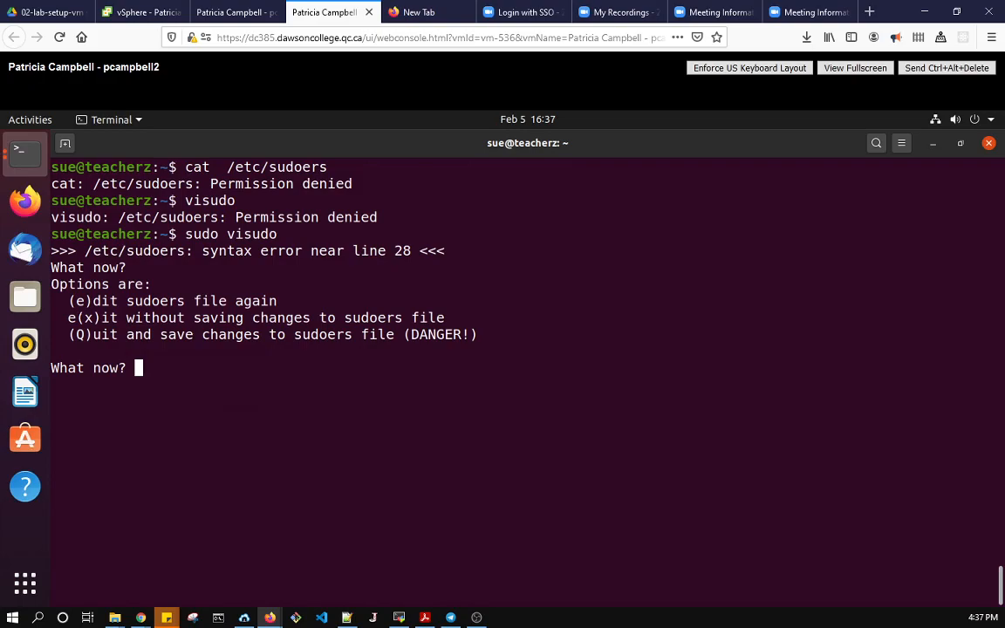
Answer visudo's 'What now?' prompt with e to edit the sudoers file again.
{"action": "type", "text": "e"}
{"action": "type", "text": "which tail"}
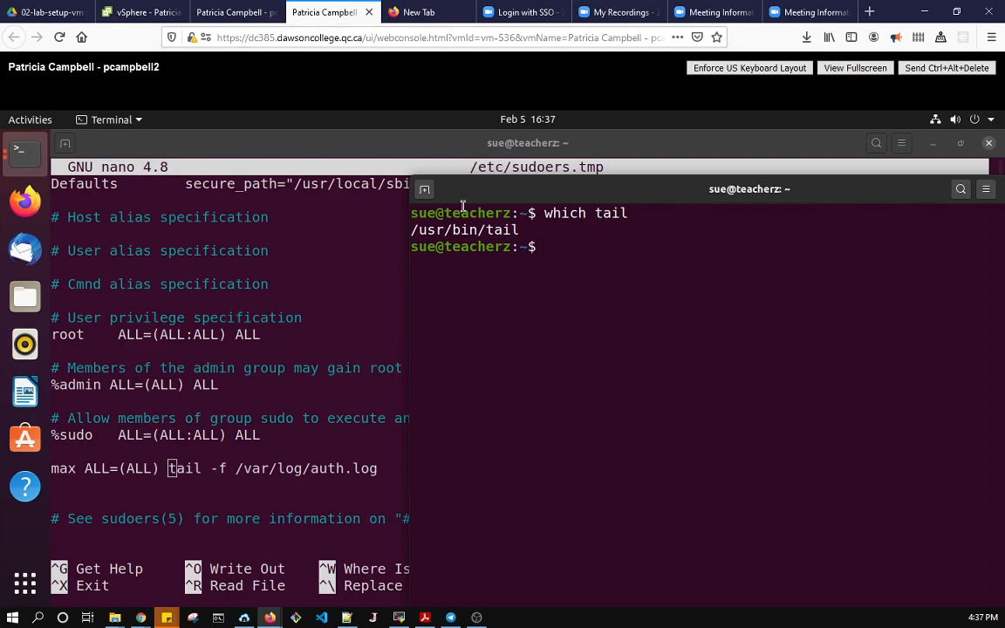
{"action": "mouse_move", "coordinate": [510, 230]}
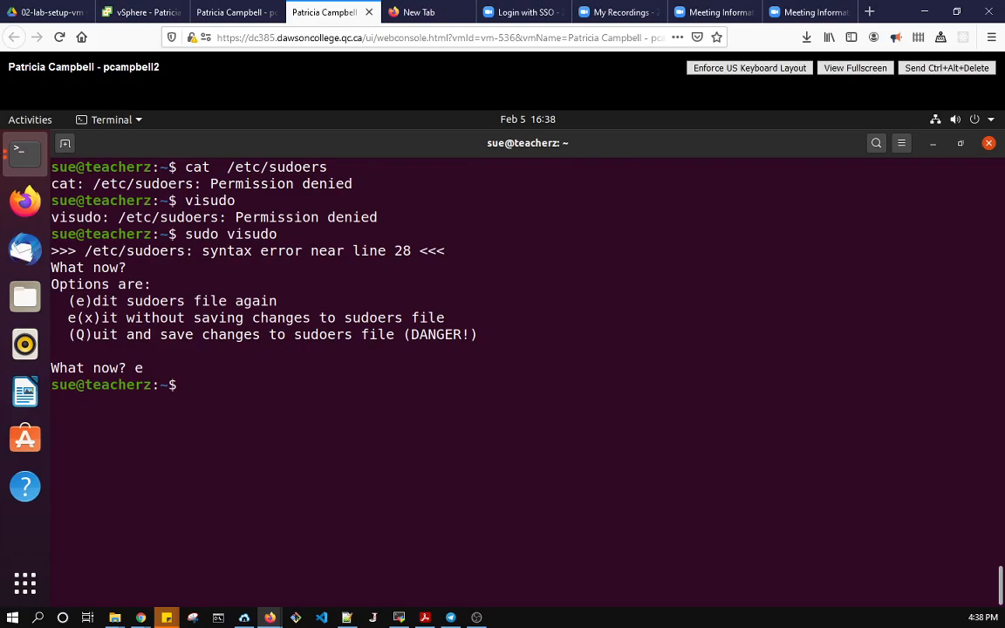
{"action": "mouse_move", "coordinate": [326, 424]}
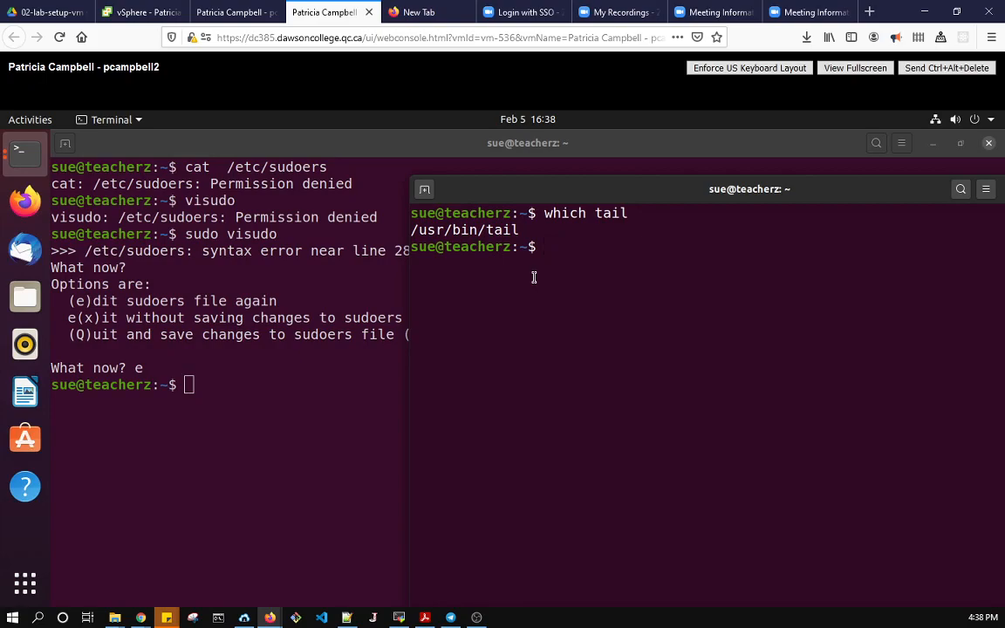
Enter 'sudo su - max' in the second terminal to switch to user max.
{"action": "type", "text": "sudo s"}
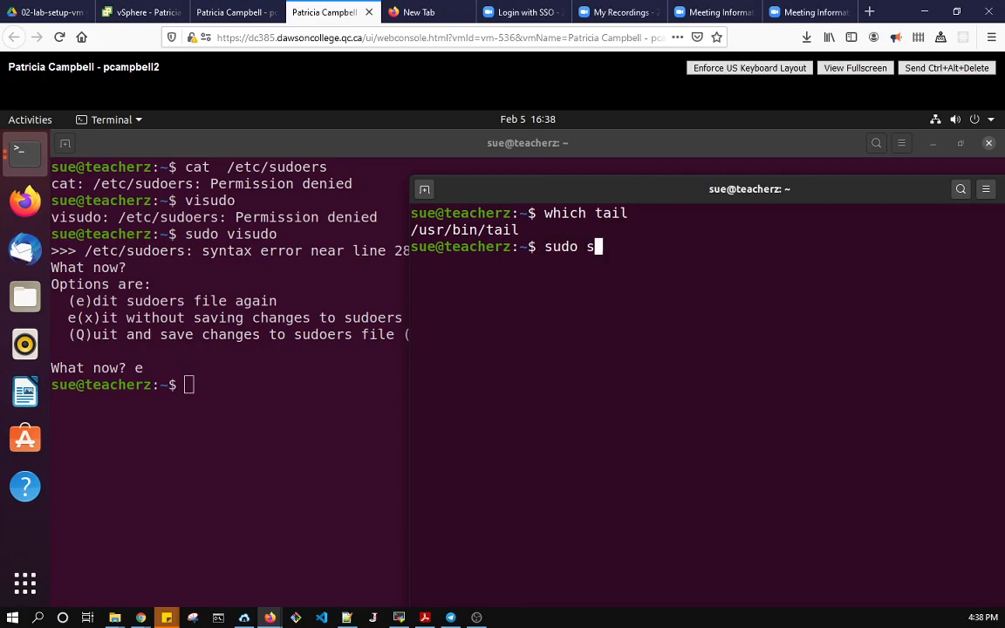
{"action": "type", "text": "u -"}
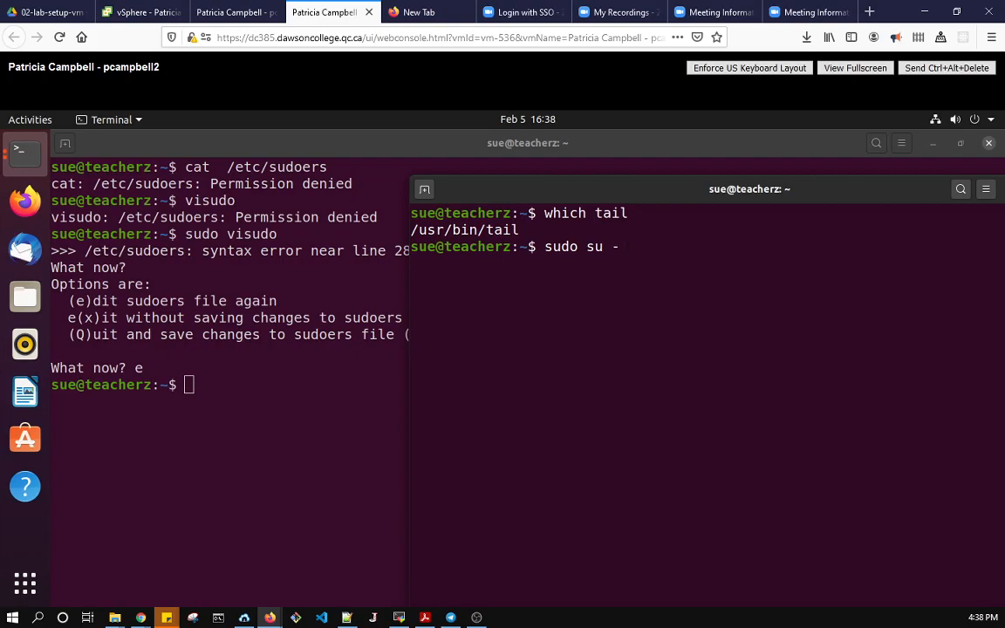
{"action": "type", "text": "max"}
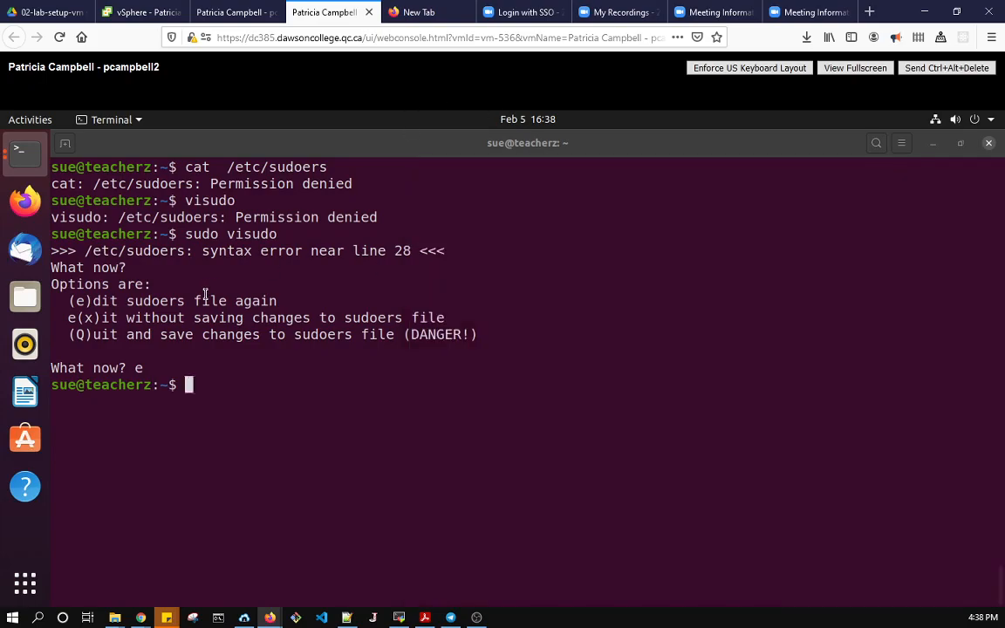
As max, run 'tail /var/log/auth.log' without sudo and see it denied.
{"action": "double_click", "coordinate": [210, 300]}
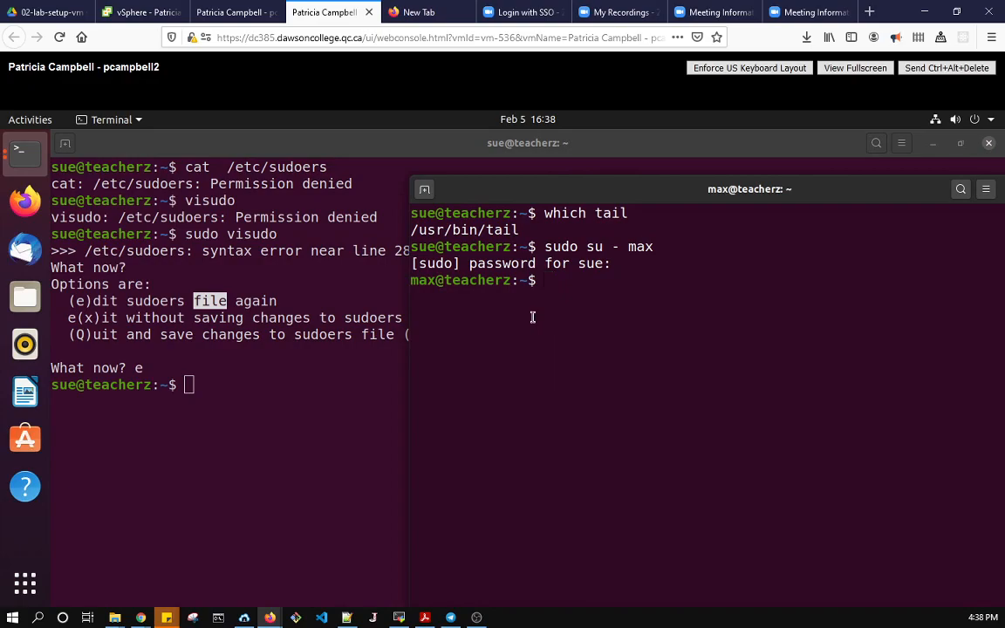
{"action": "type", "text": "tail"}
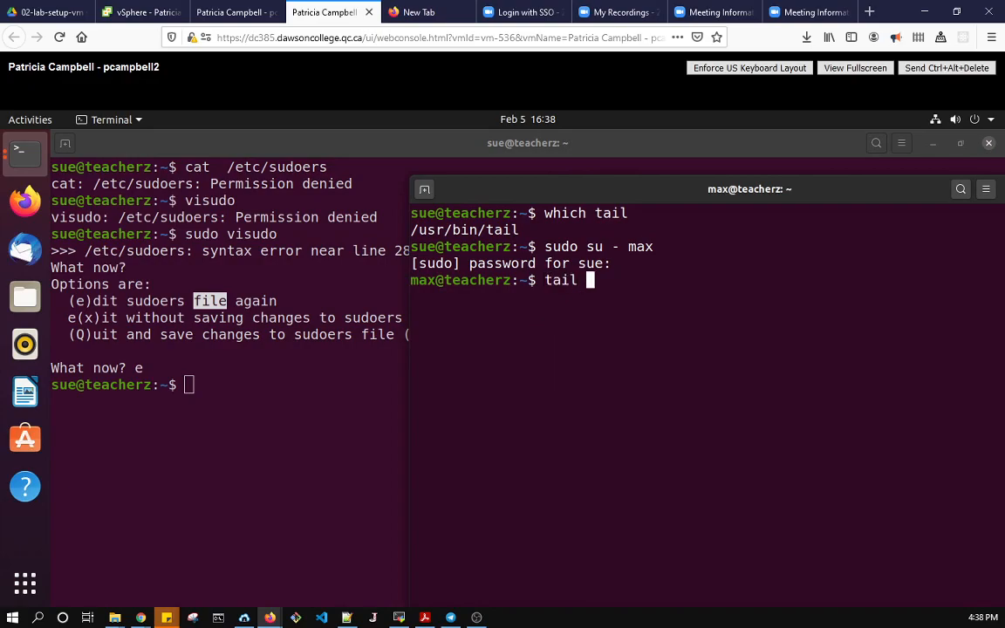
{"action": "type", "text": "/var"}
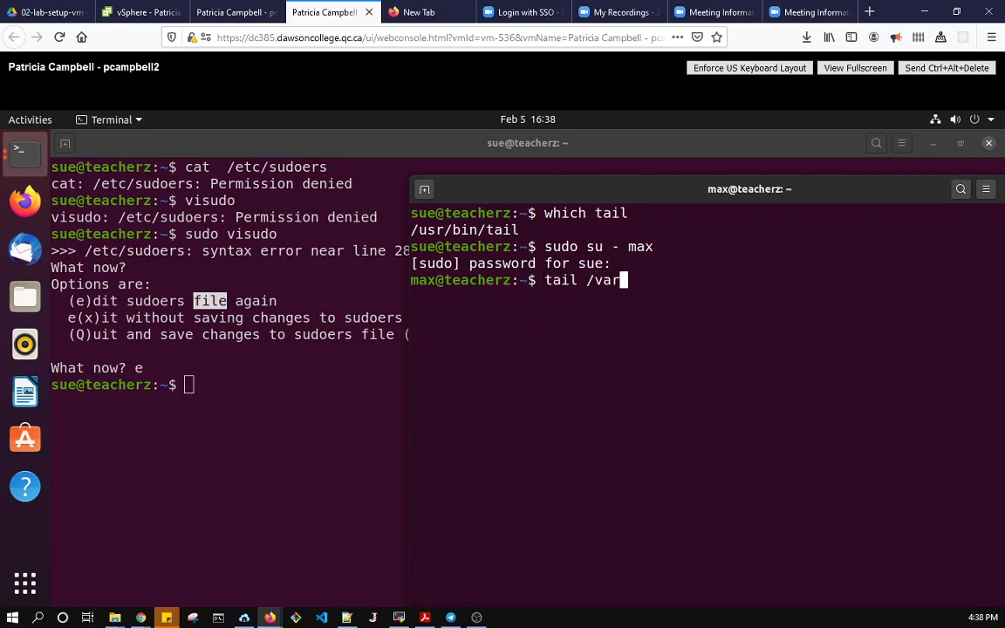
{"action": "type", "text": "lo"}
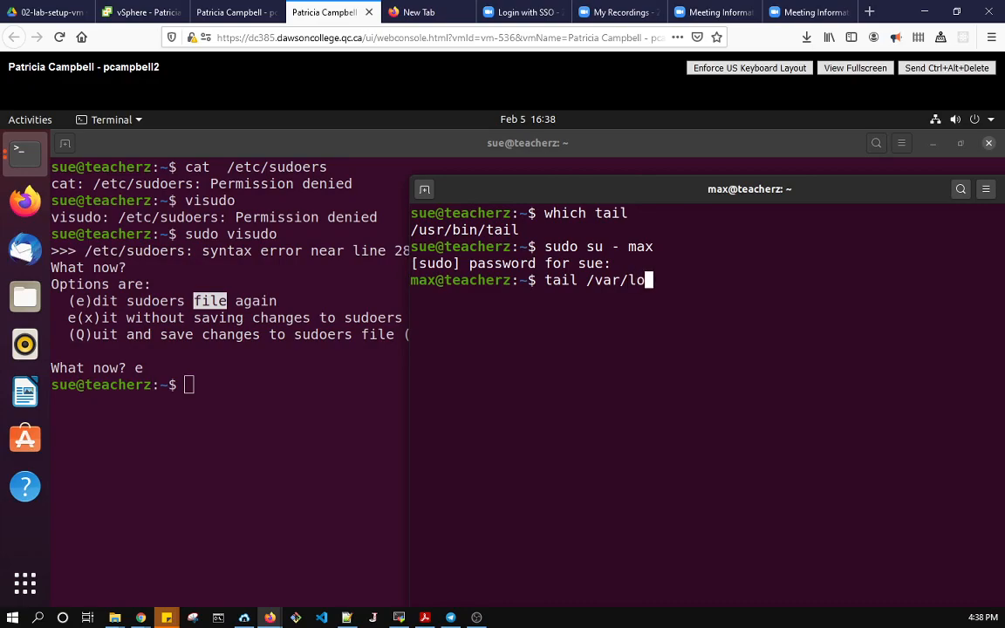
{"action": "type", "text": "g/auth.log"}
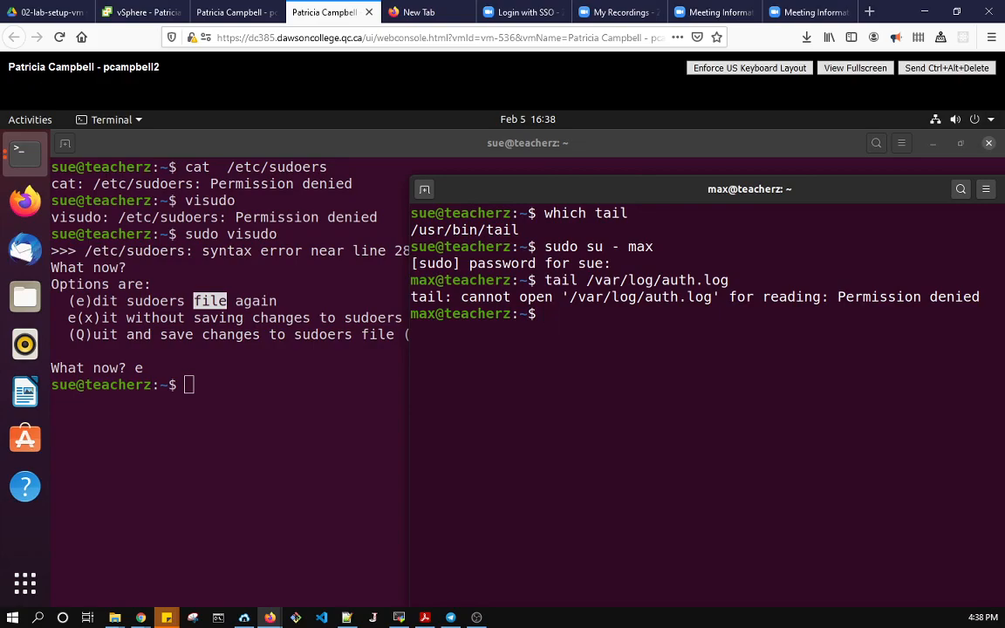
{"action": "type", "text": "stail /var/log/auth.log"}
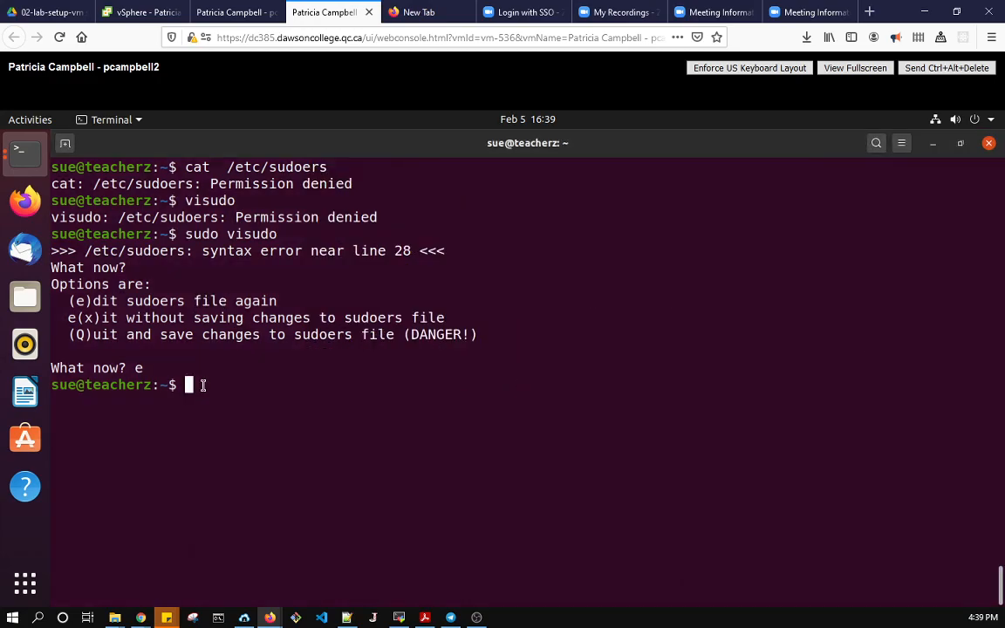
Grep max's rule in /etc/sudoers, then show plain 'sudo tail /var/log/auth.log' is refused for max.
{"action": "type", "text": "sudo"}
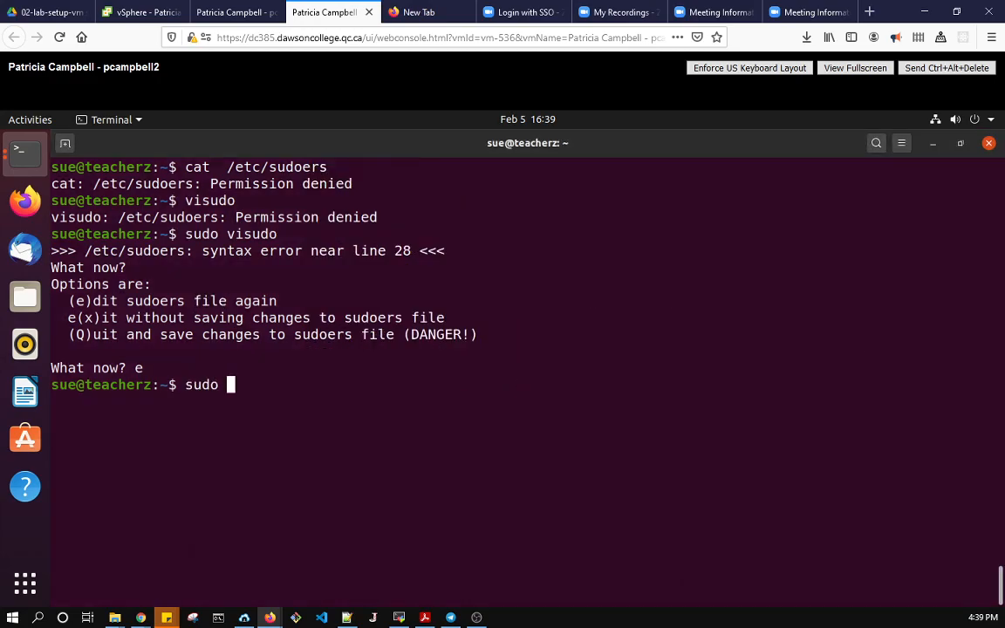
{"action": "type", "text": "grep max"}
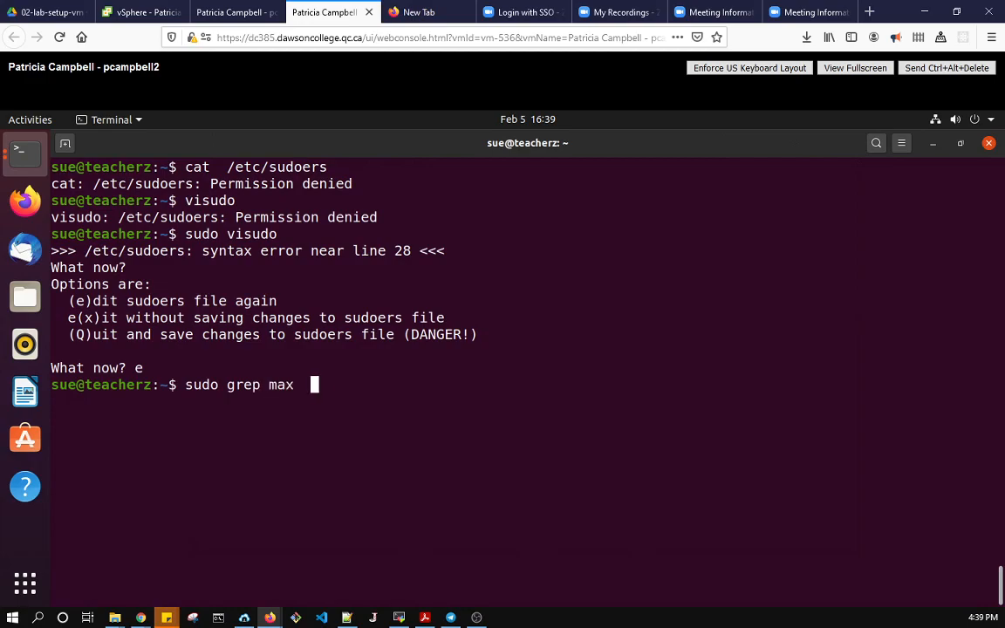
{"action": "type", "text": "/etc/su"}
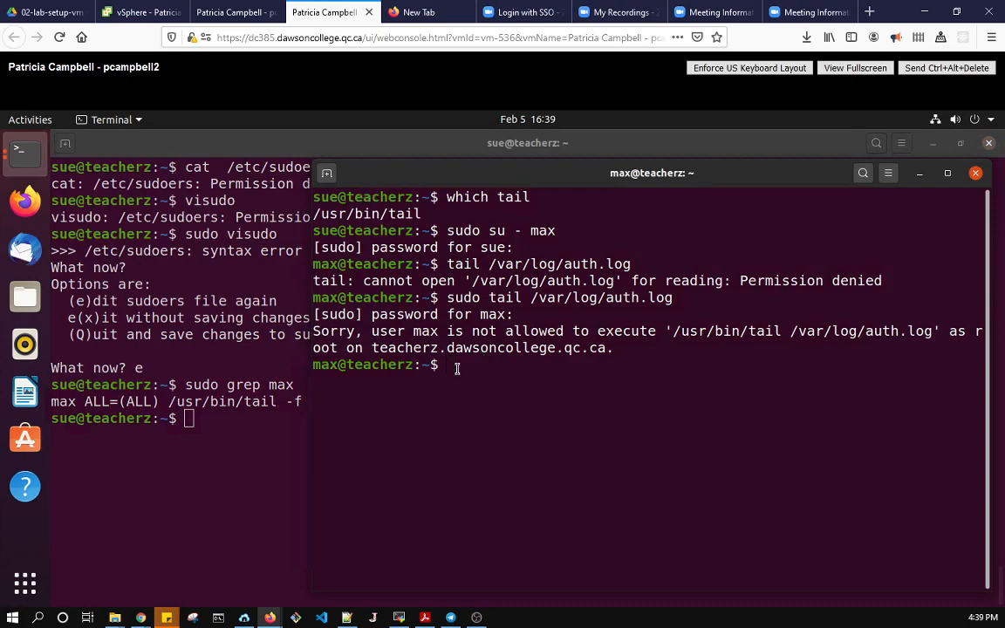
{"action": "type", "text": "sudo tail /var/log/auth.log"}
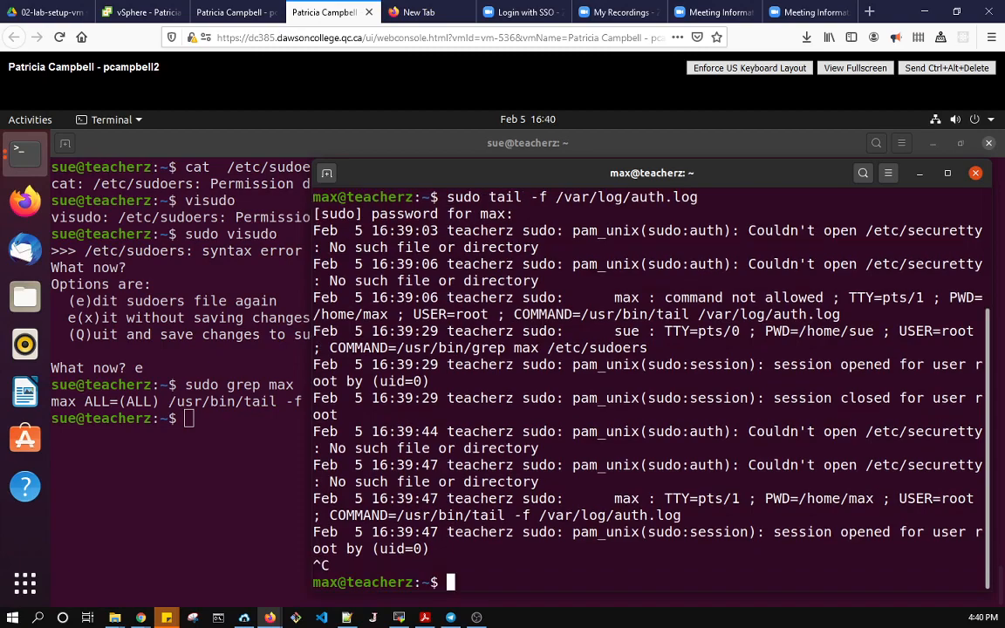
As max, run 'sudo tail -f /var/log/auth.log' and follow the log live.
{"action": "type", "text": "sudo tail -f /var/log/auth.log"}
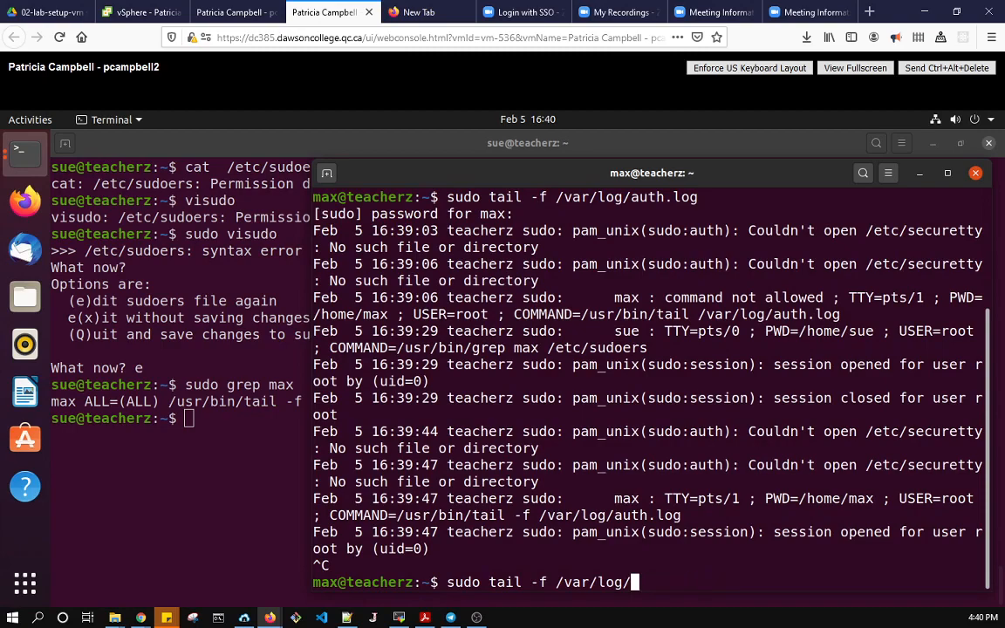
{"action": "type", "text": "syslog"}
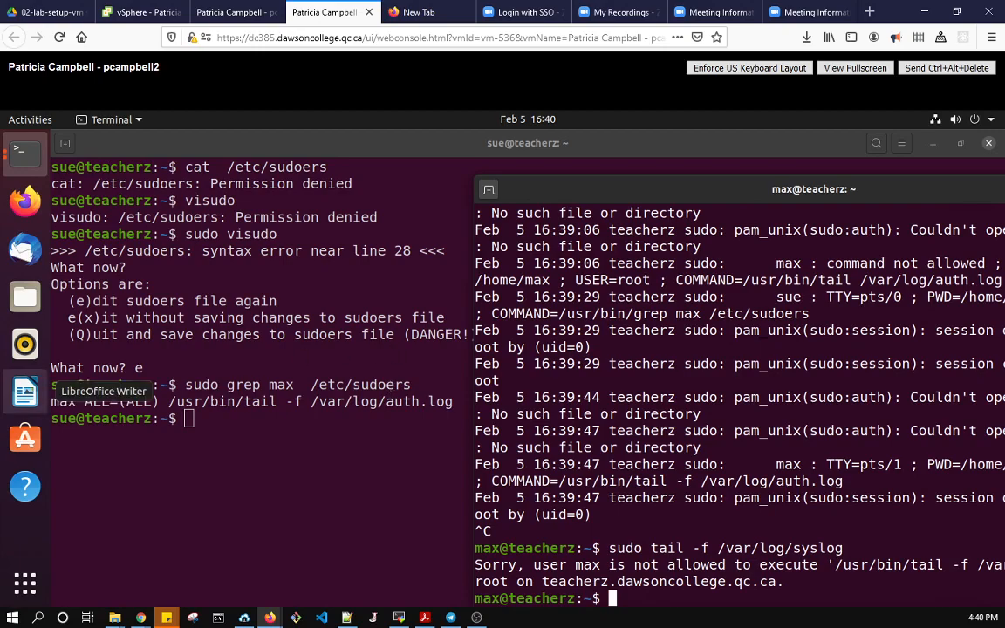
{"action": "mouse_move", "coordinate": [21, 527]}
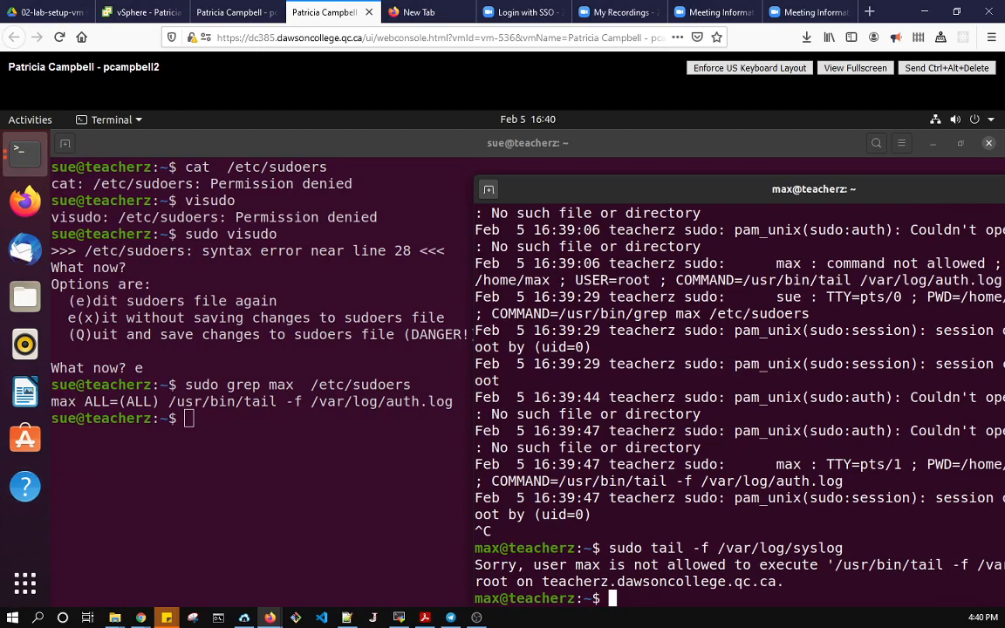
{"action": "mouse_move", "coordinate": [157, 502]}
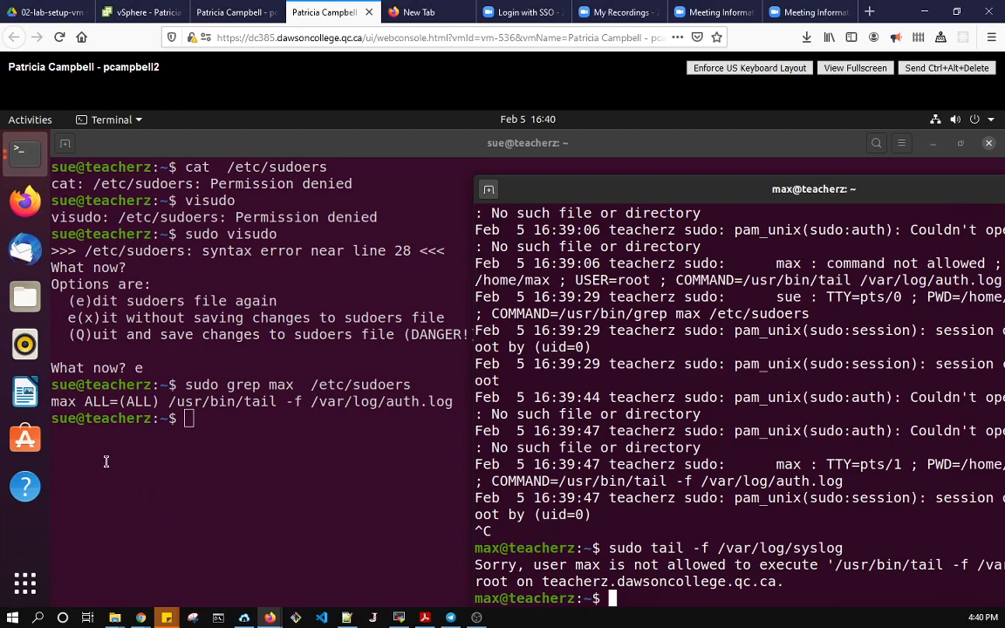
{"action": "mouse_move", "coordinate": [25, 438]}
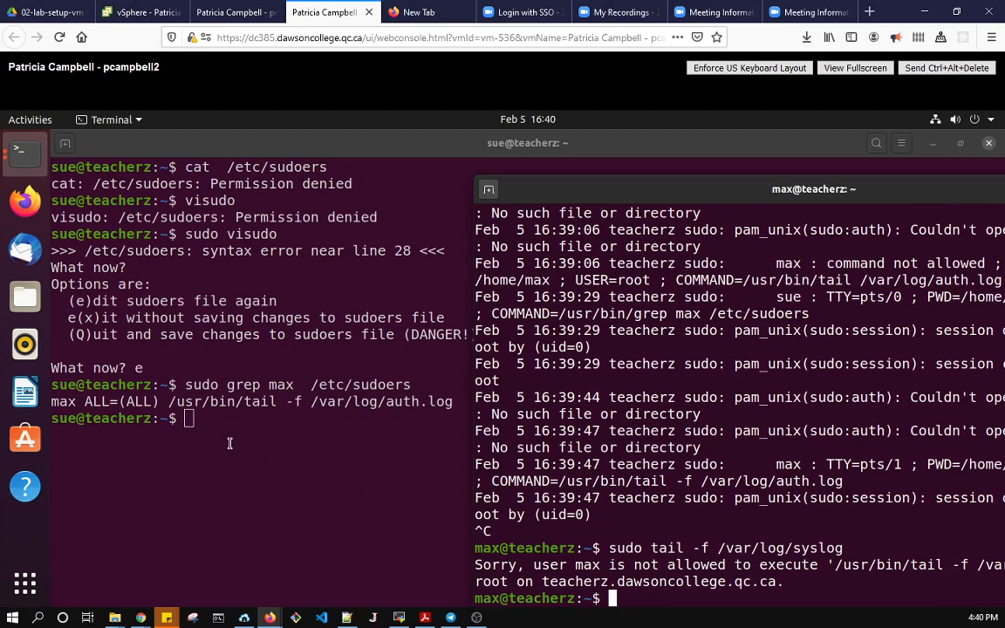
{"action": "mouse_move", "coordinate": [181, 489]}
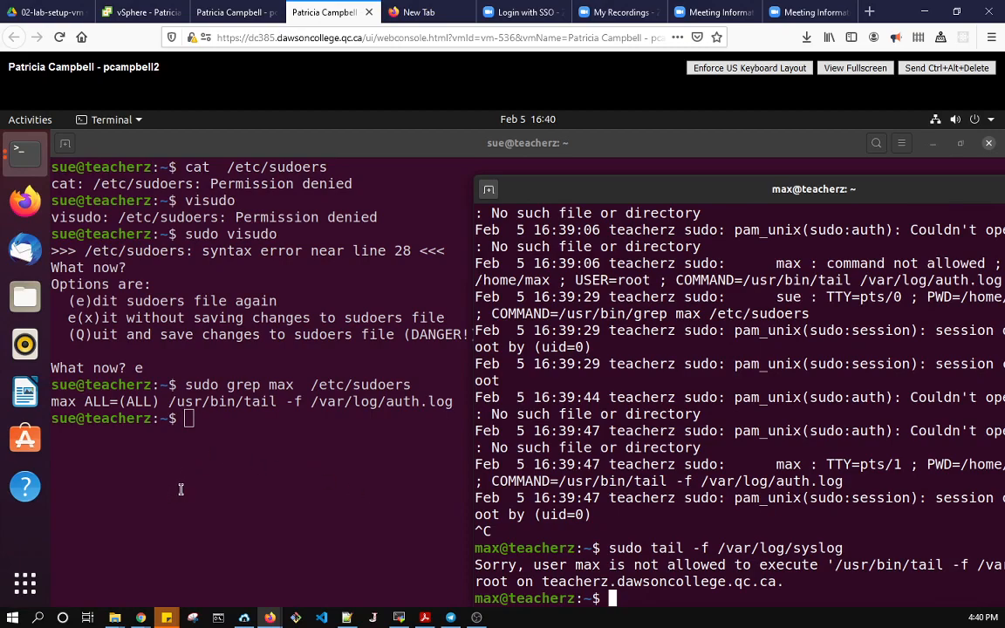
{"action": "mouse_move", "coordinate": [541, 448]}
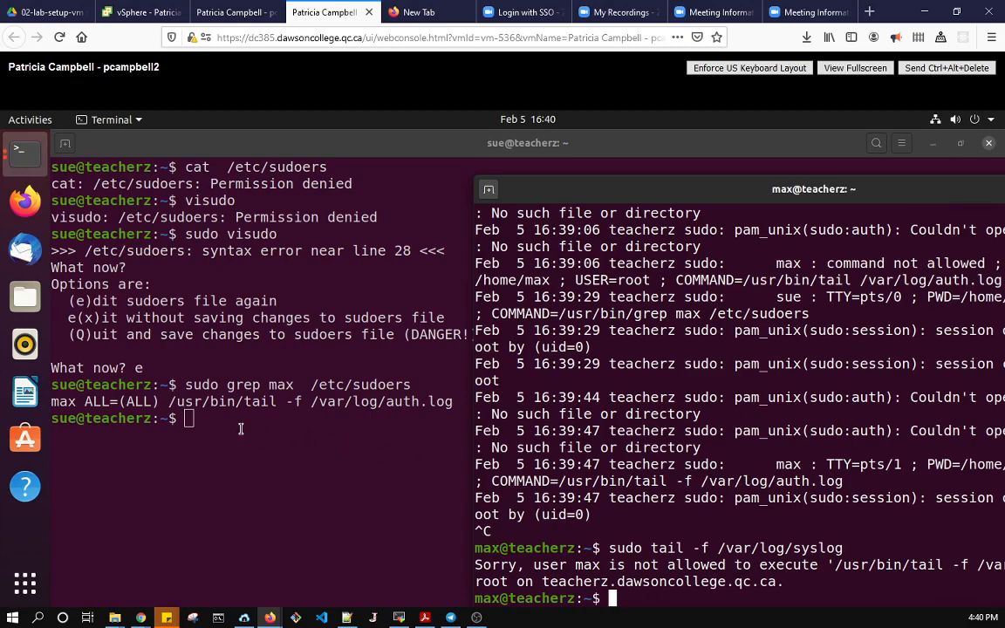
{"action": "mouse_move", "coordinate": [247, 440]}
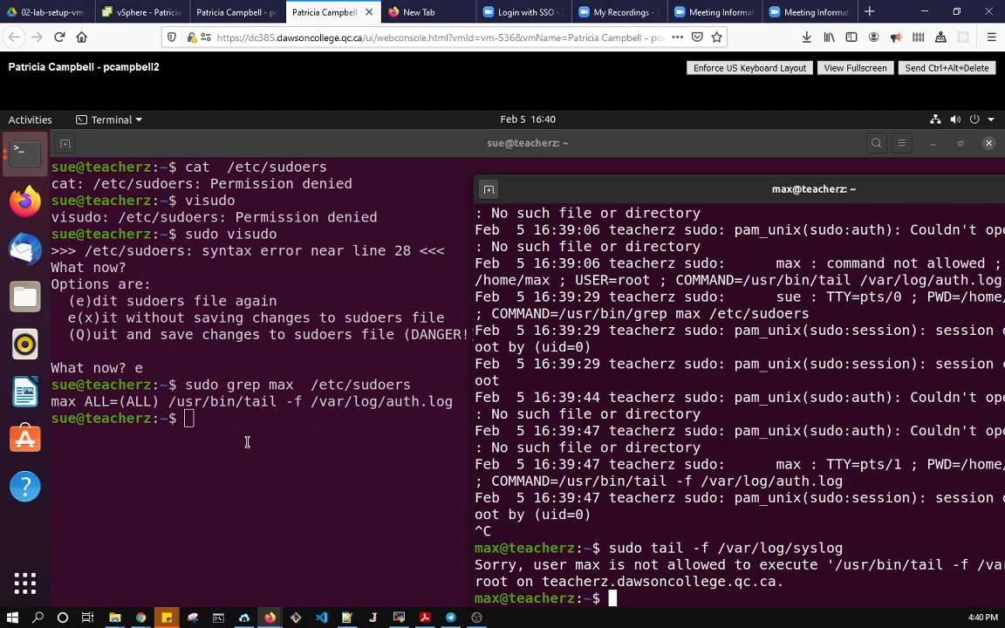